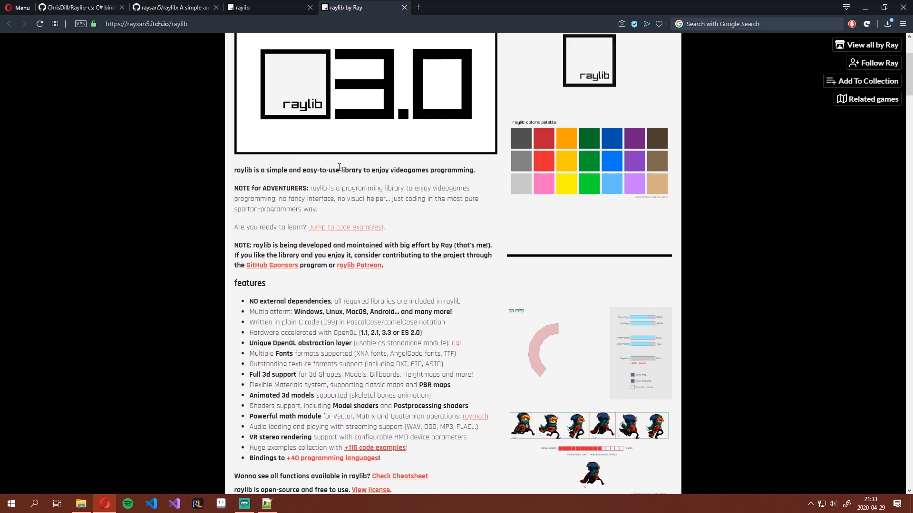
- Scroll the raylib itch.io page, then switch to the ChrisDill/Raylib-cs repository tab
scroll(up, 3)
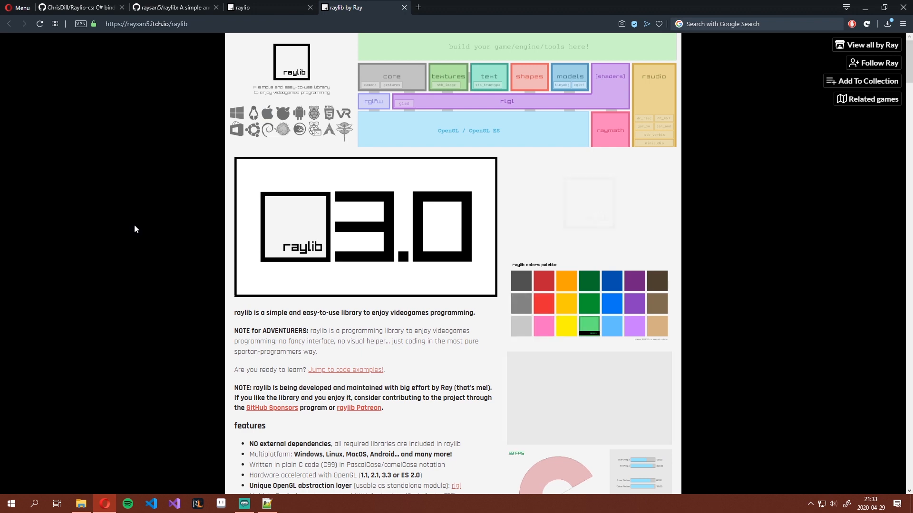
mouse_move(175, 7)
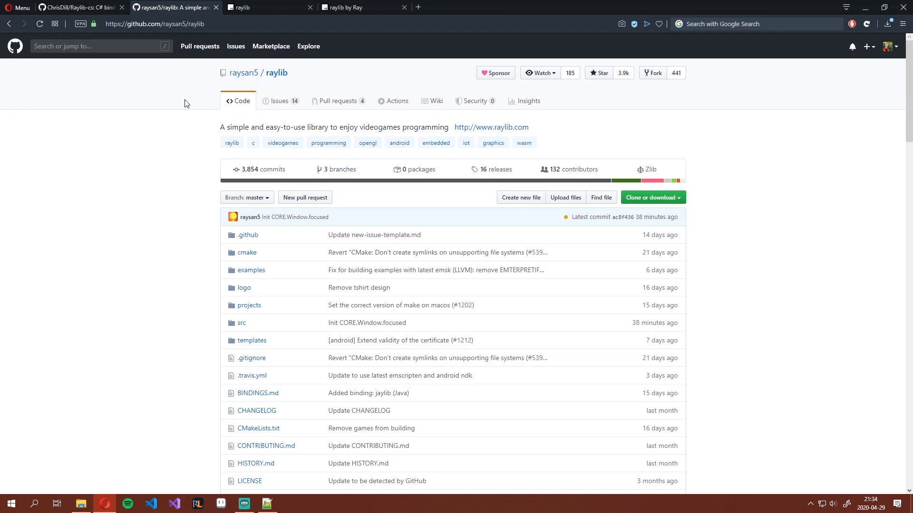
mouse_move(127, 150)
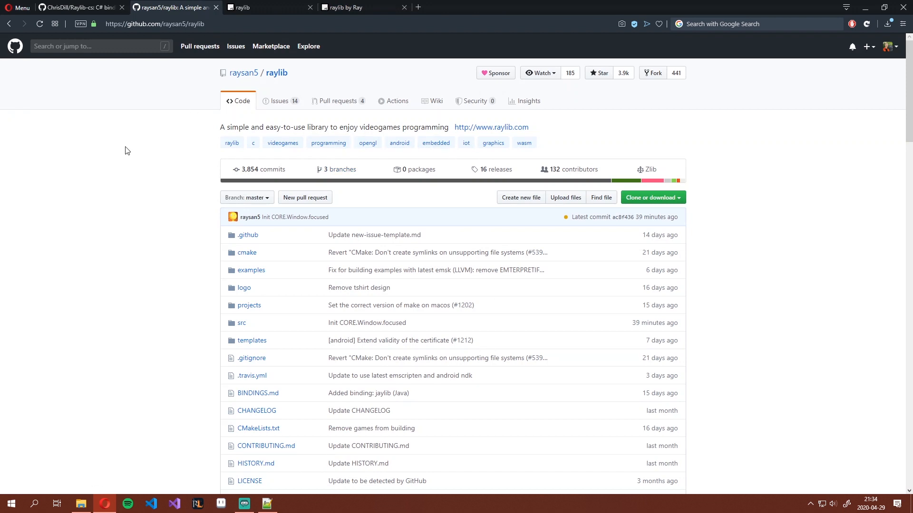
click(79, 7)
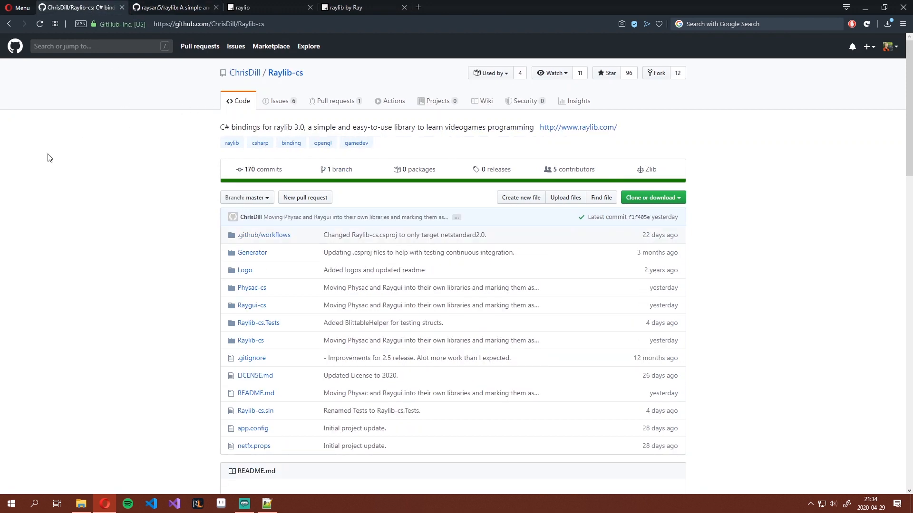
mouse_move(171, 171)
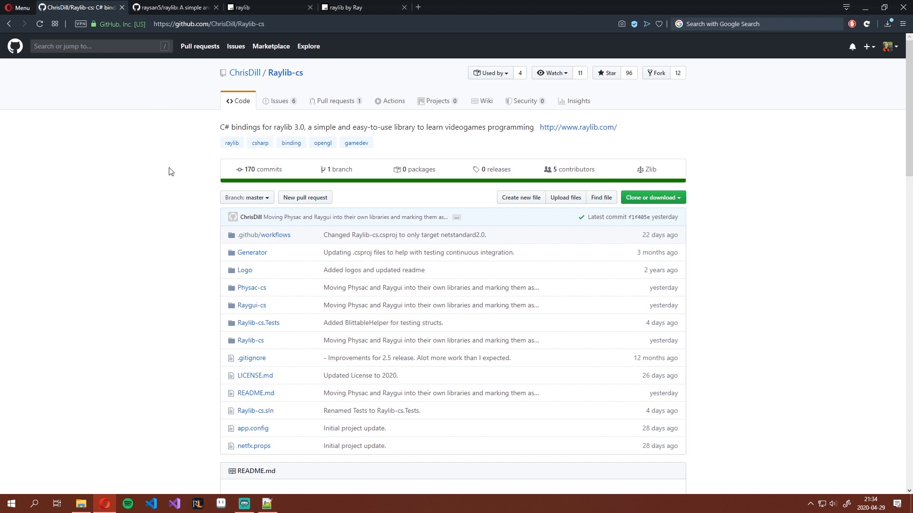
mouse_move(171, 151)
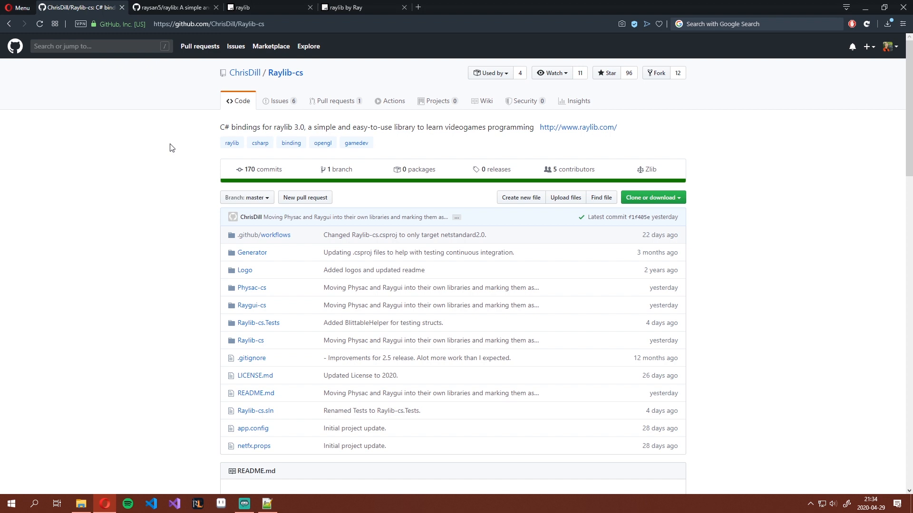
mouse_move(166, 142)
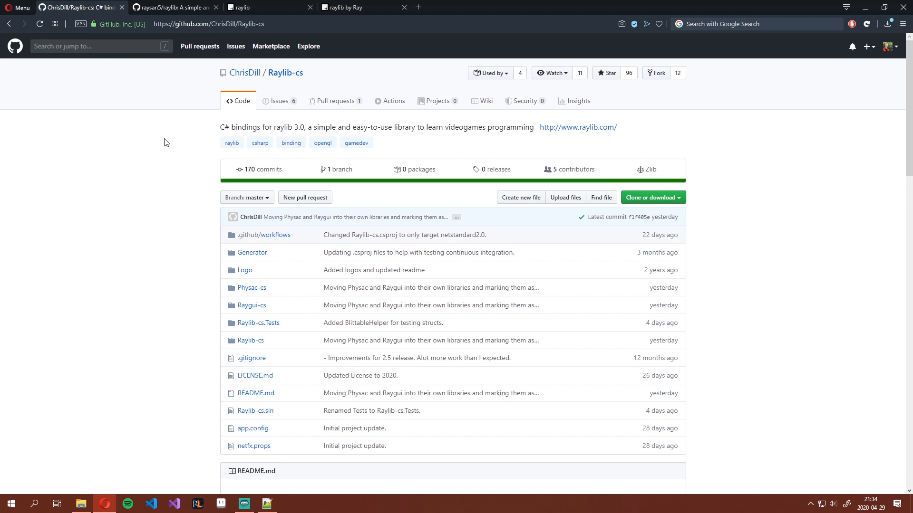
mouse_move(176, 159)
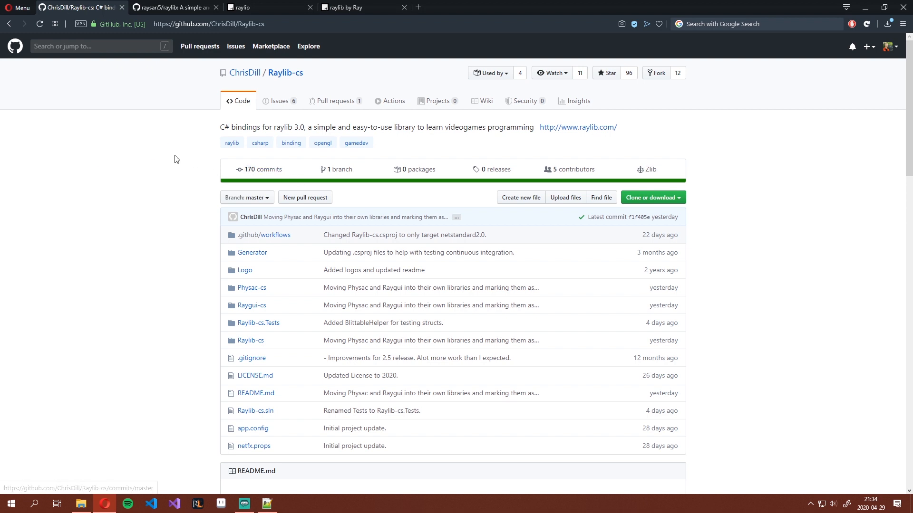
mouse_move(130, 163)
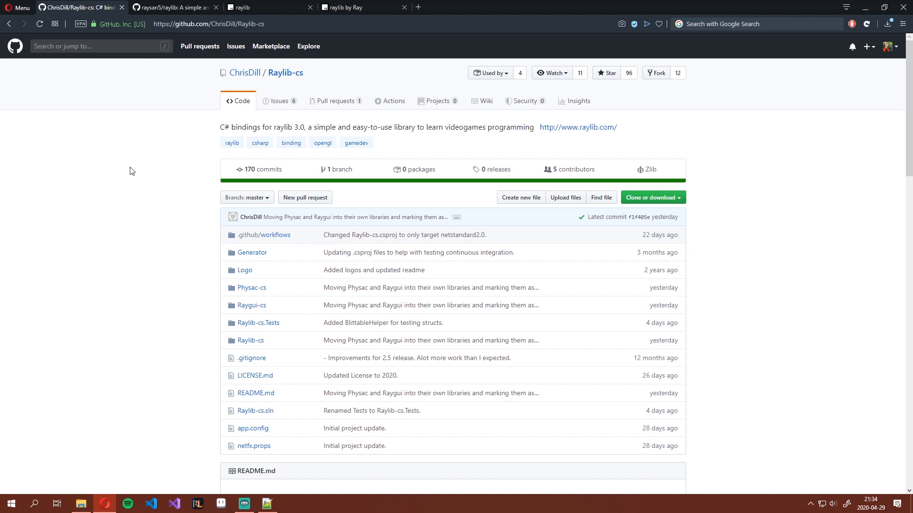
mouse_move(119, 128)
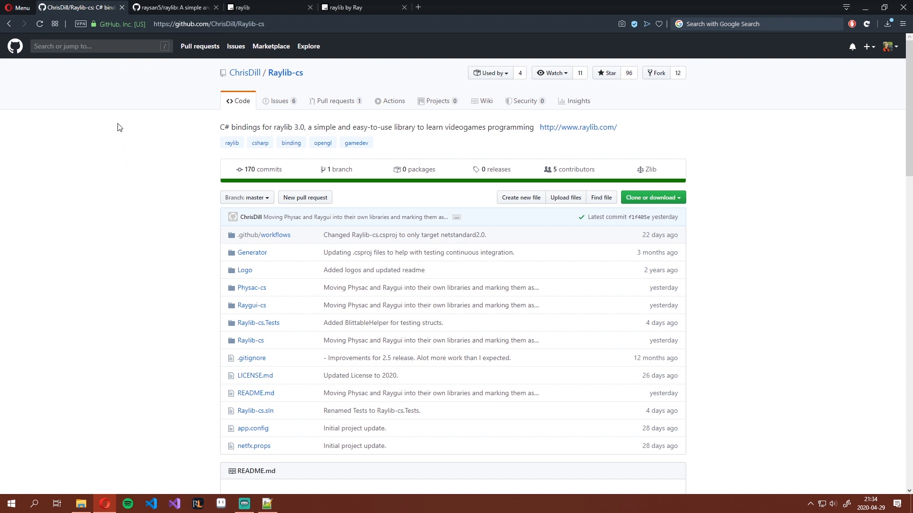
mouse_move(174, 8)
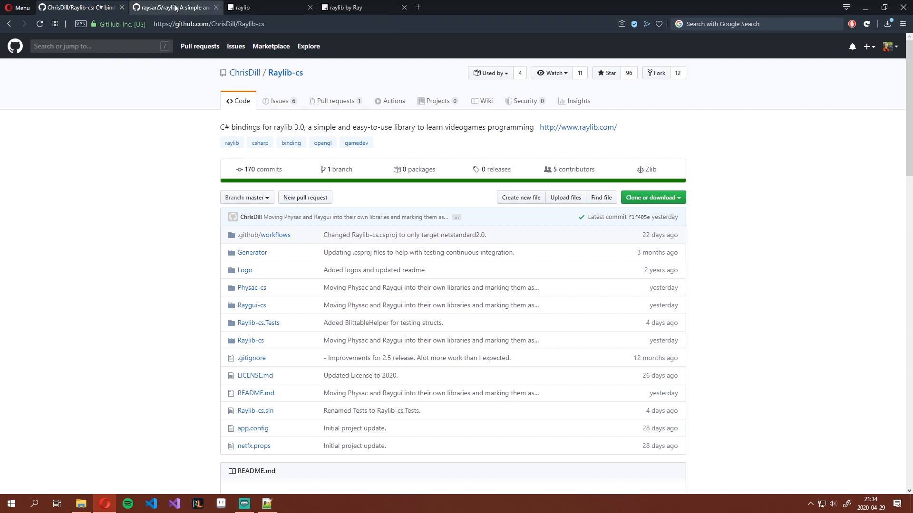
- Save raylib-3.0.0-Win64-msvc15.zip from the v3.0.0 release assets into Raylib3
click(175, 7)
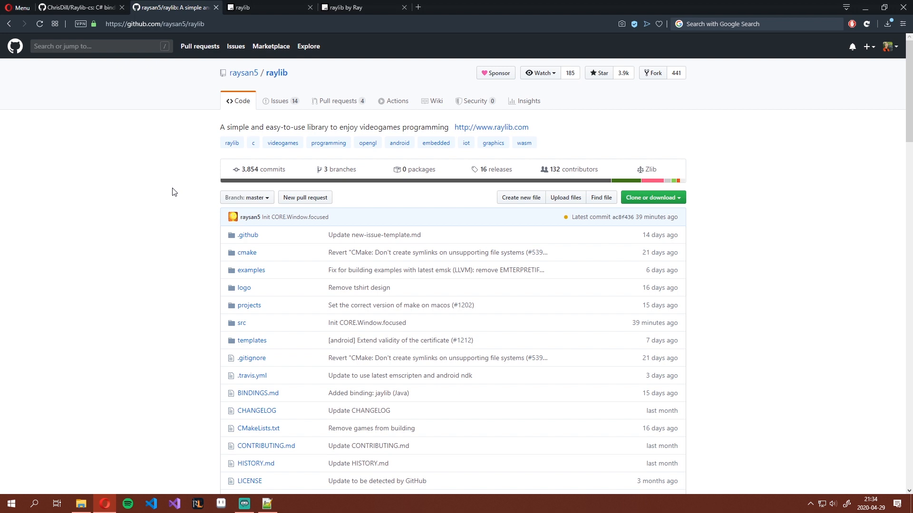
mouse_move(546, 318)
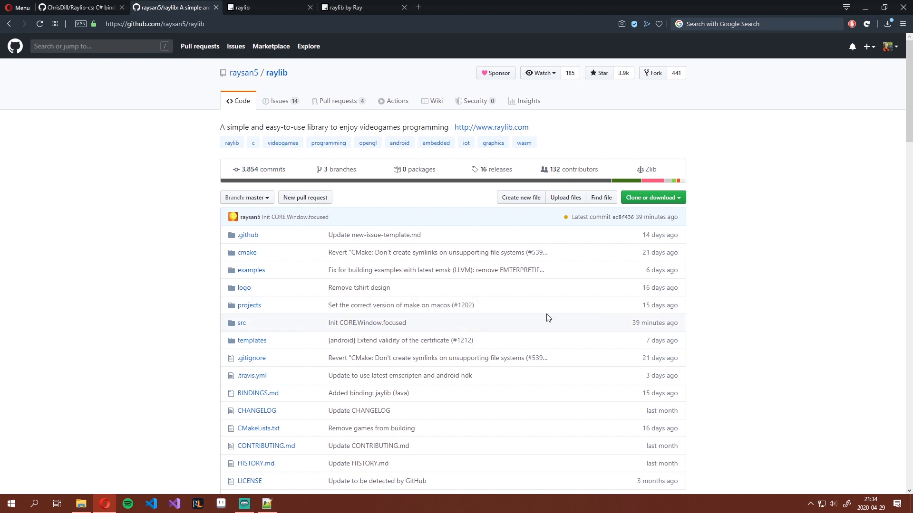
mouse_move(282, 232)
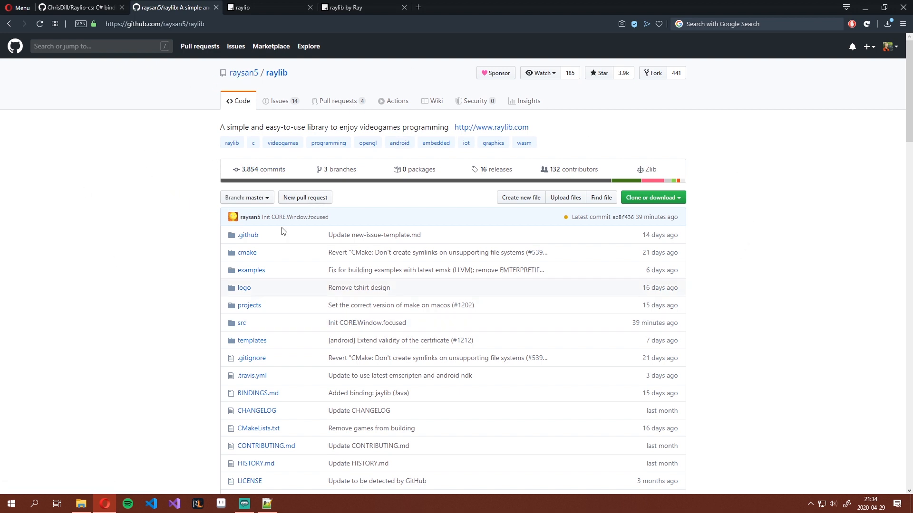
mouse_move(491, 169)
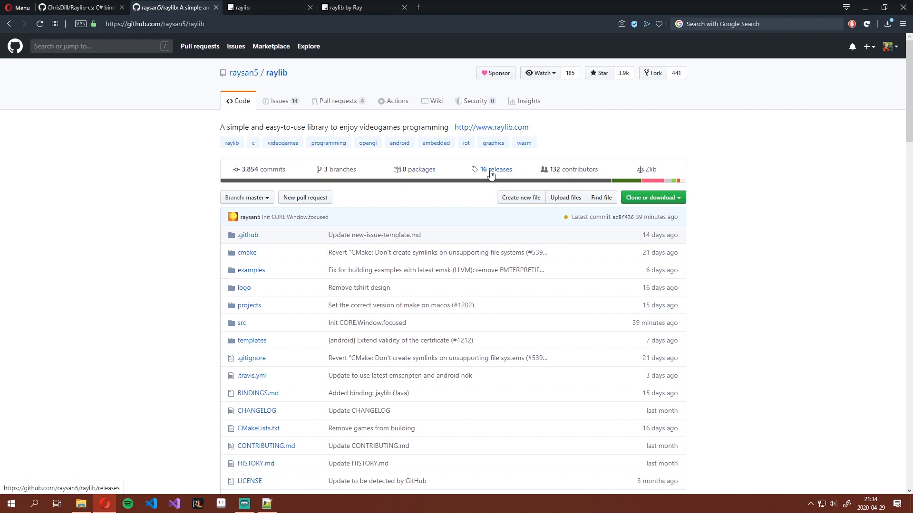
click(495, 169)
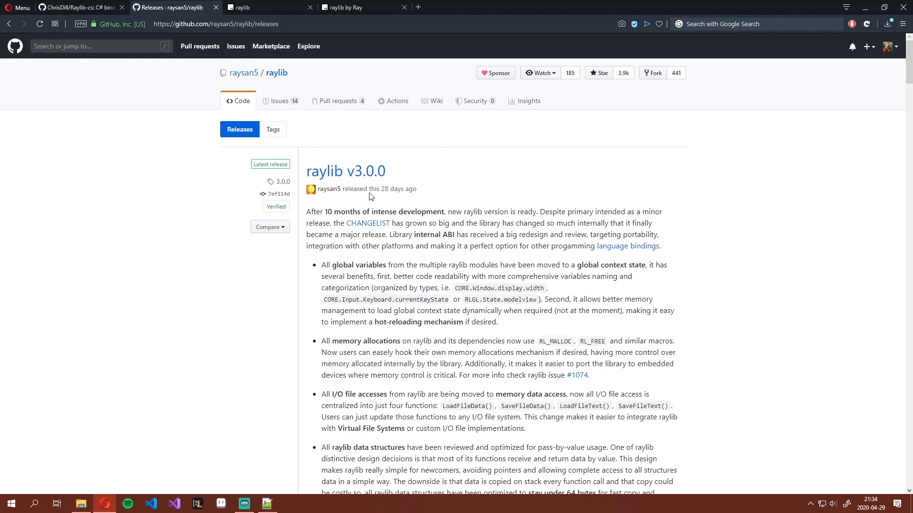
scroll(down, 3)
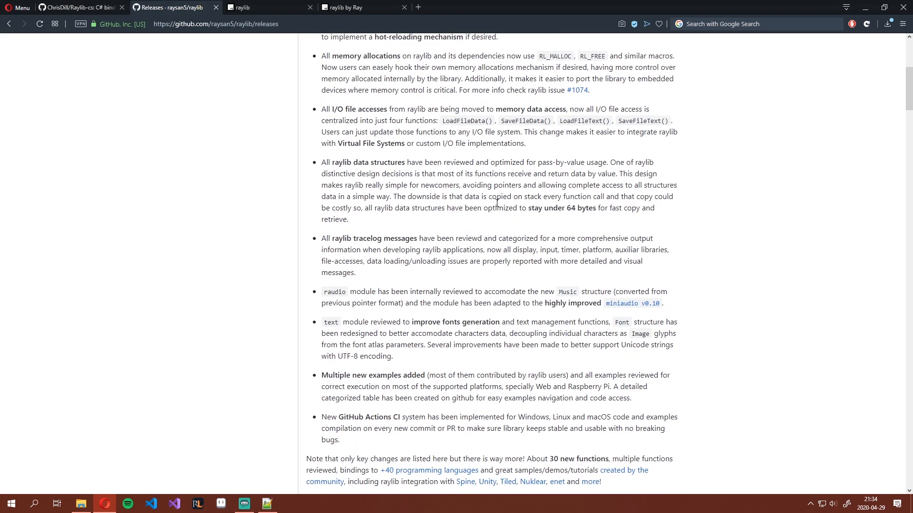
scroll(down, 3)
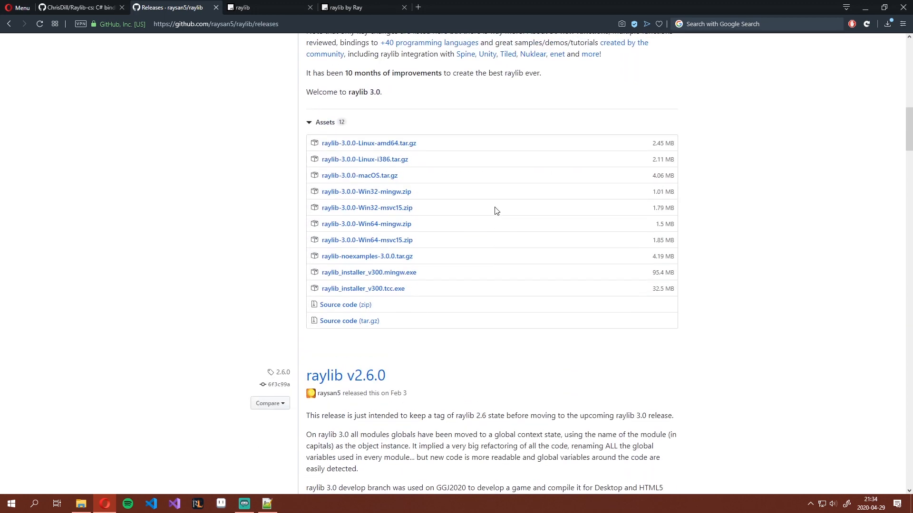
mouse_move(364, 158)
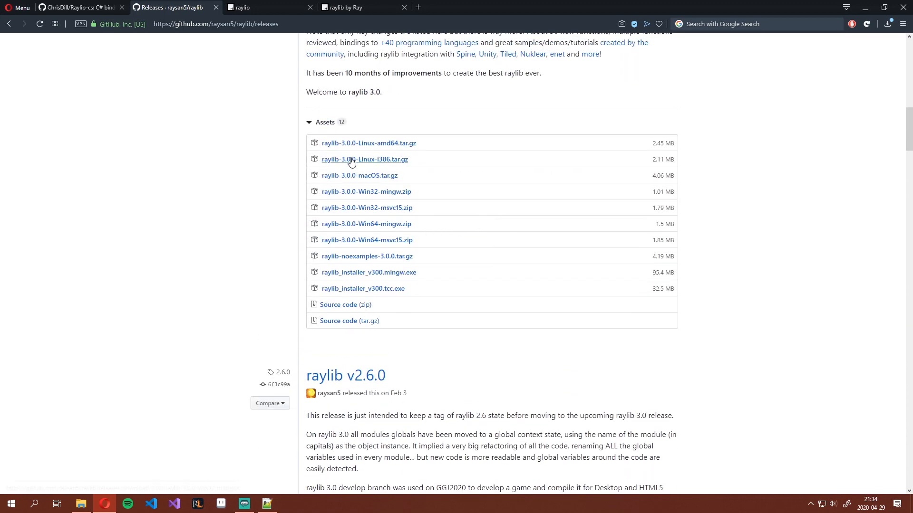
mouse_move(366, 240)
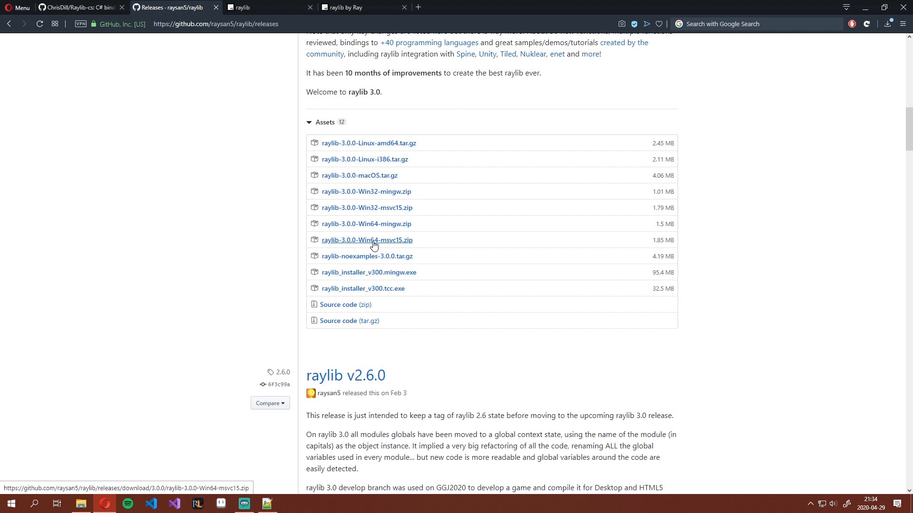
click(366, 239)
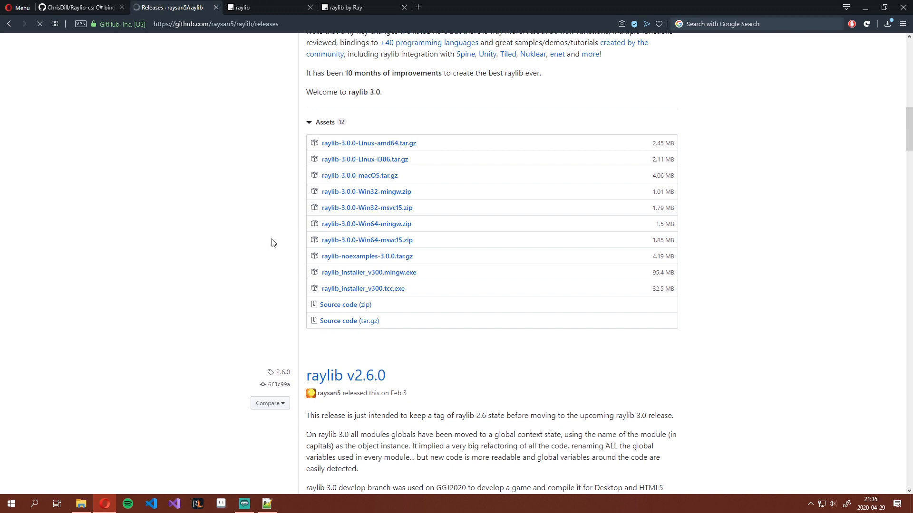
click(366, 239)
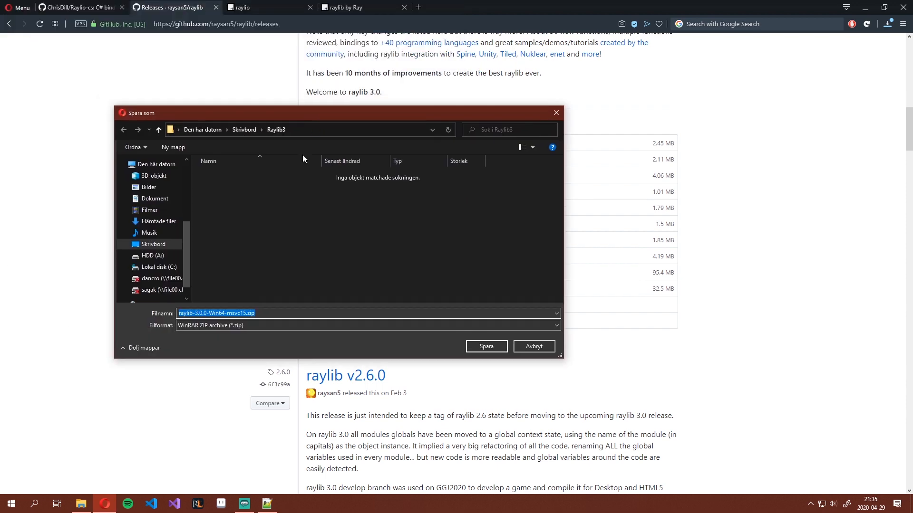
click(485, 346)
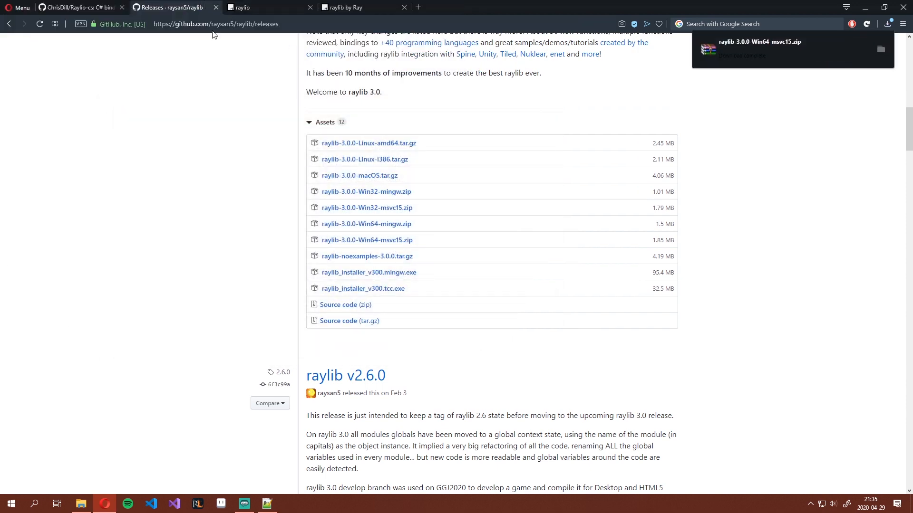
- Download Raylib-cs as Raylib-cs-master.zip via Download ZIP into Desktop/Raylib3
click(78, 7)
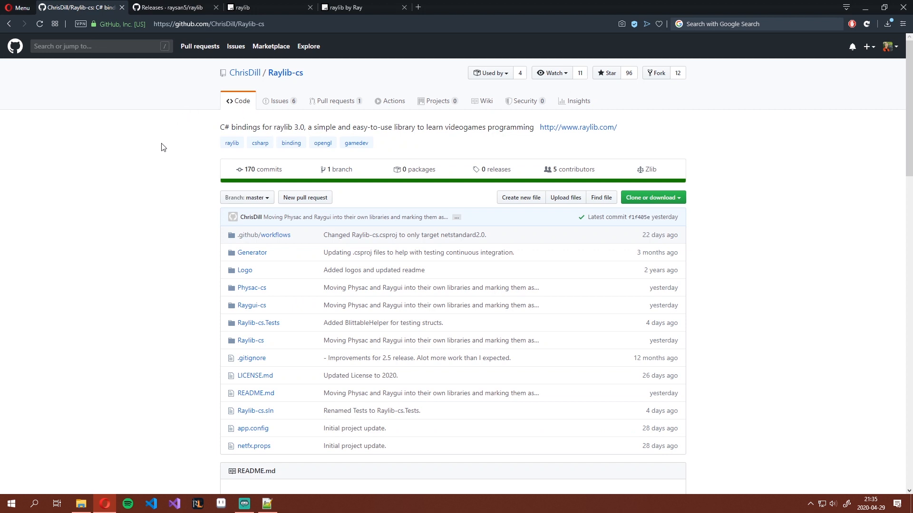
mouse_move(104, 131)
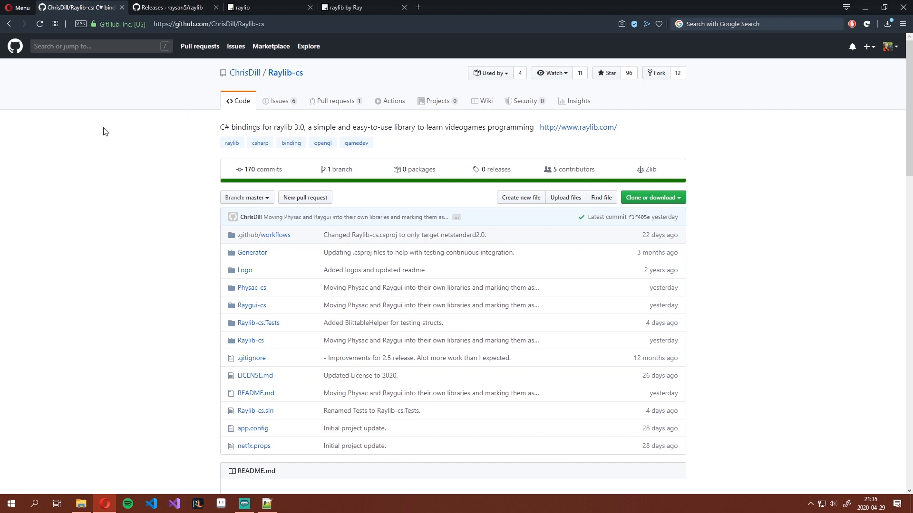
mouse_move(285, 72)
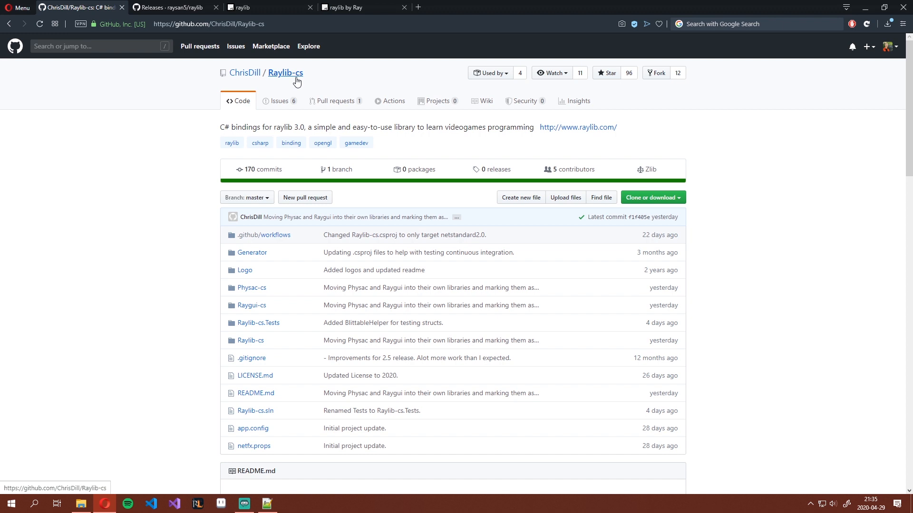
mouse_move(441, 127)
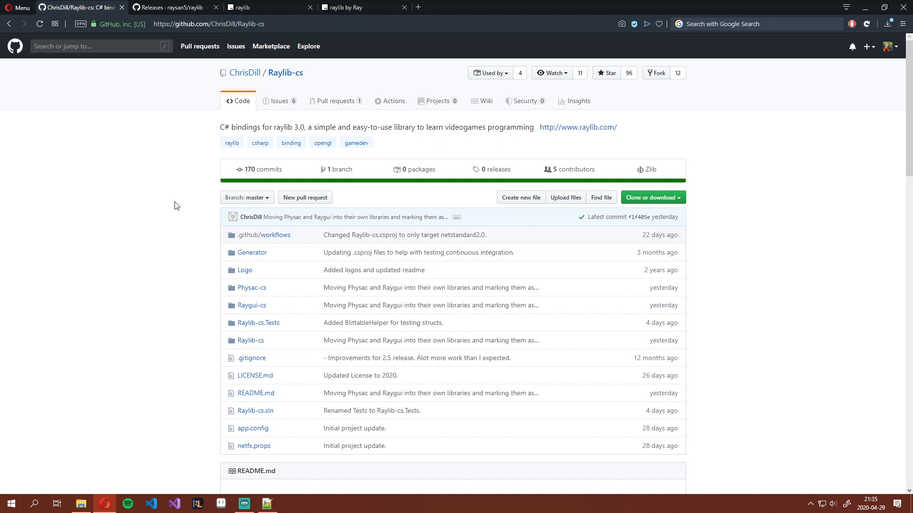
mouse_move(180, 186)
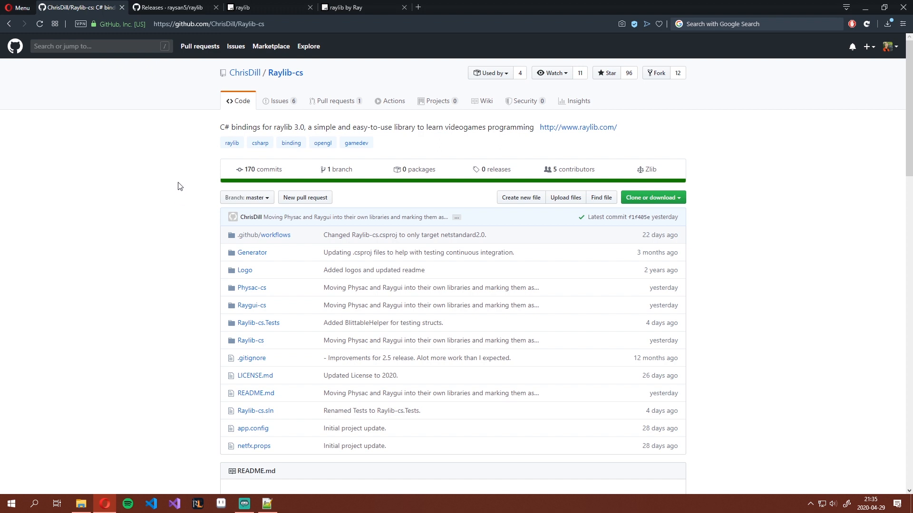
mouse_move(172, 191)
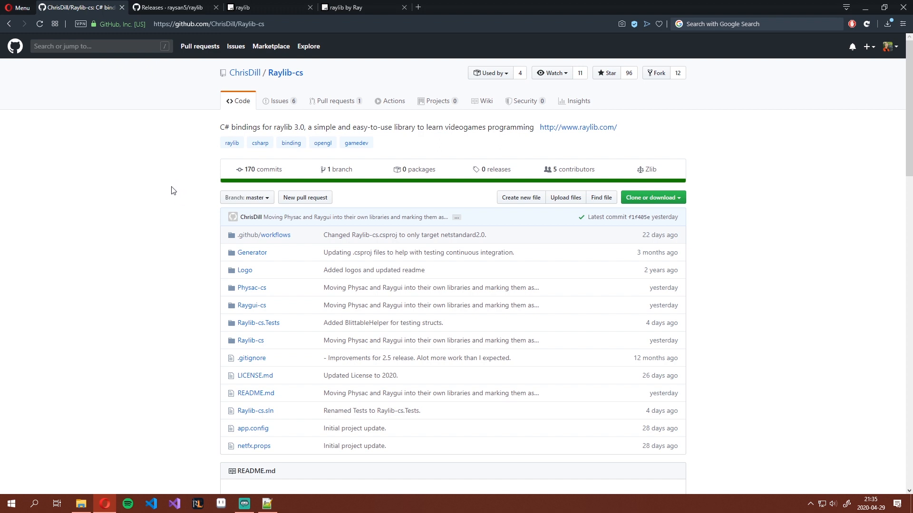
mouse_move(241, 114)
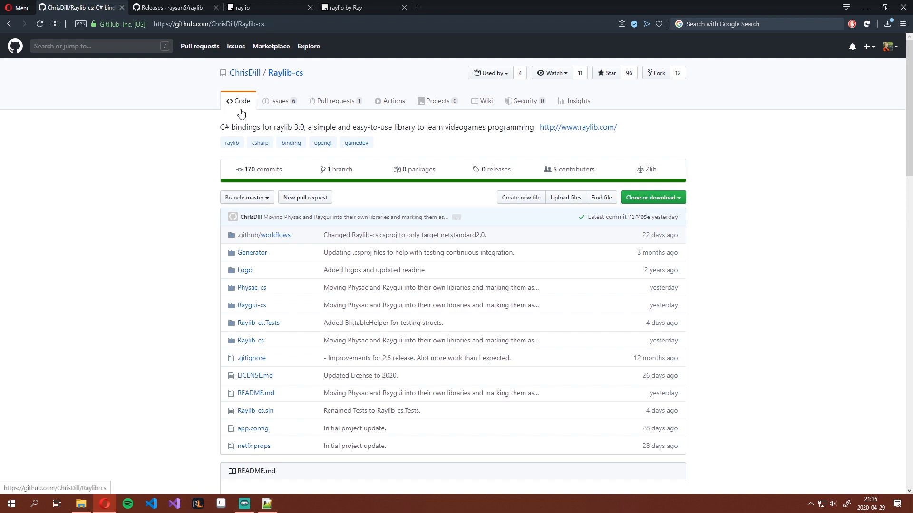
mouse_move(658, 205)
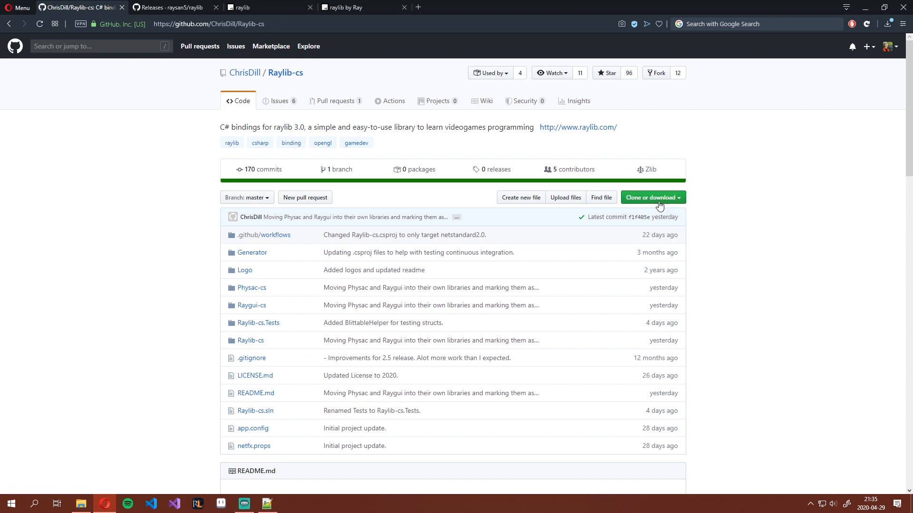
click(653, 197)
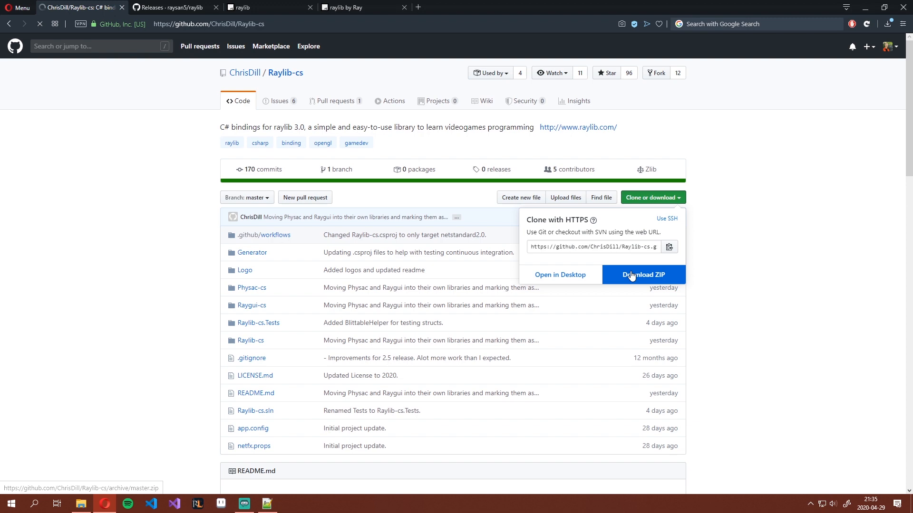
click(643, 274)
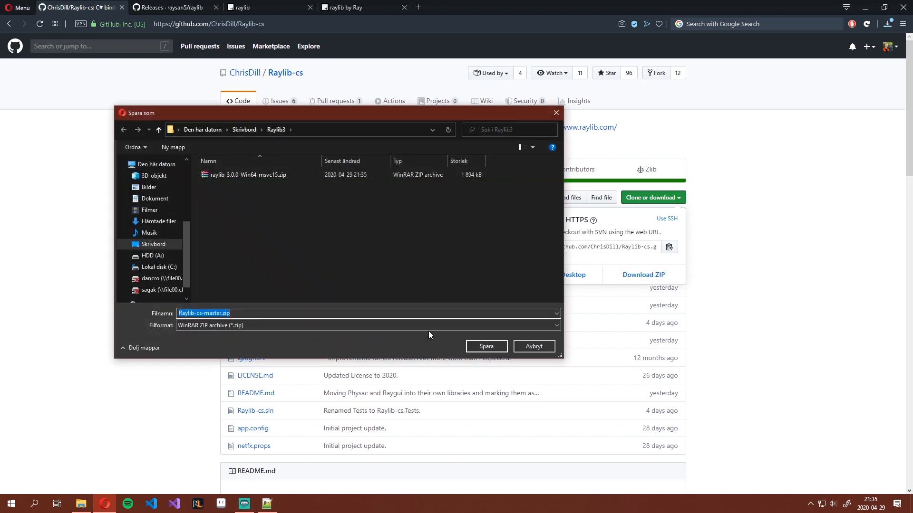
click(485, 346)
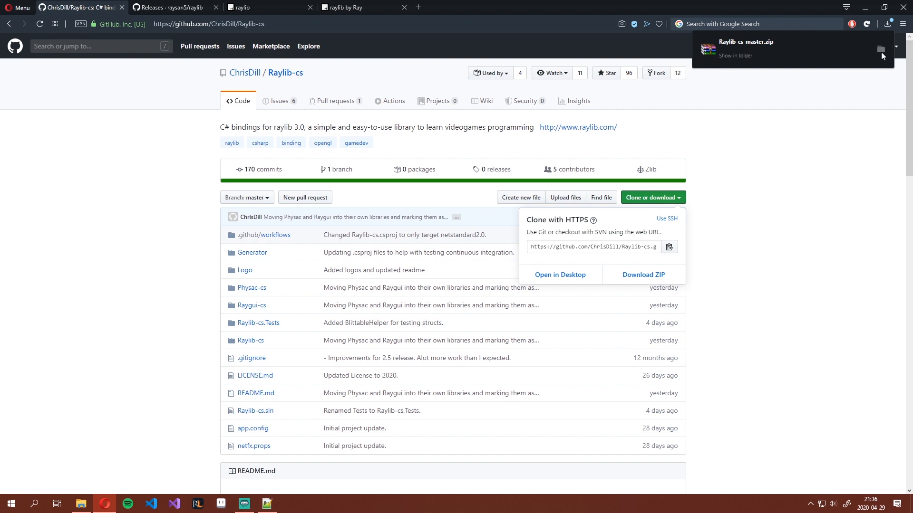
- Extract both zips to separate folders and open the inner Raylib-cs-master folder
click(735, 55)
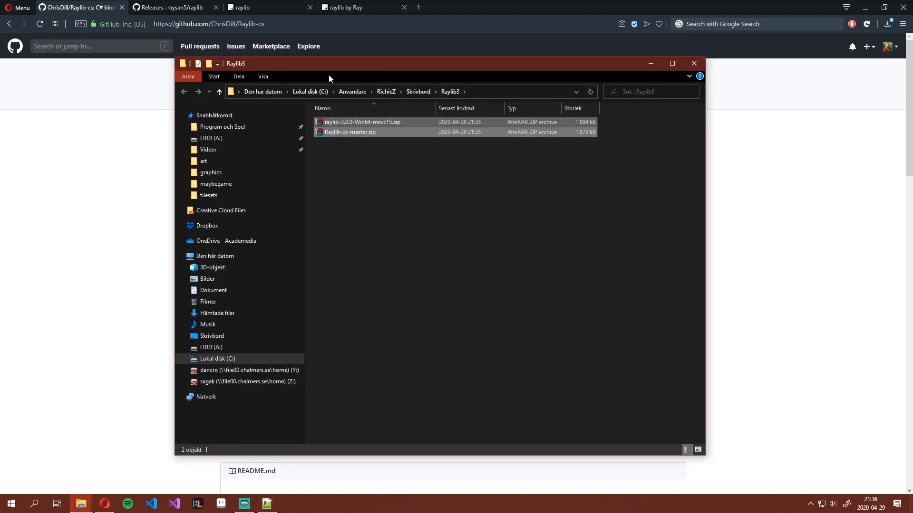
right_click(349, 125)
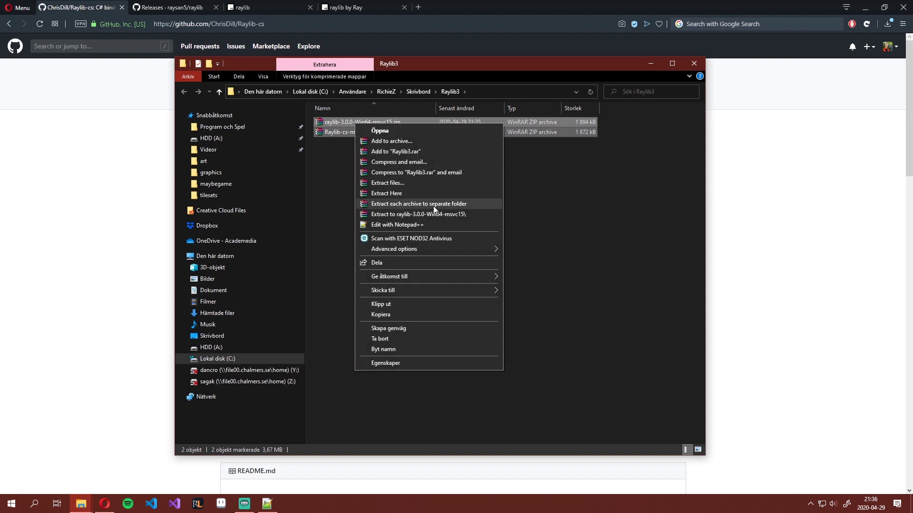
click(419, 203)
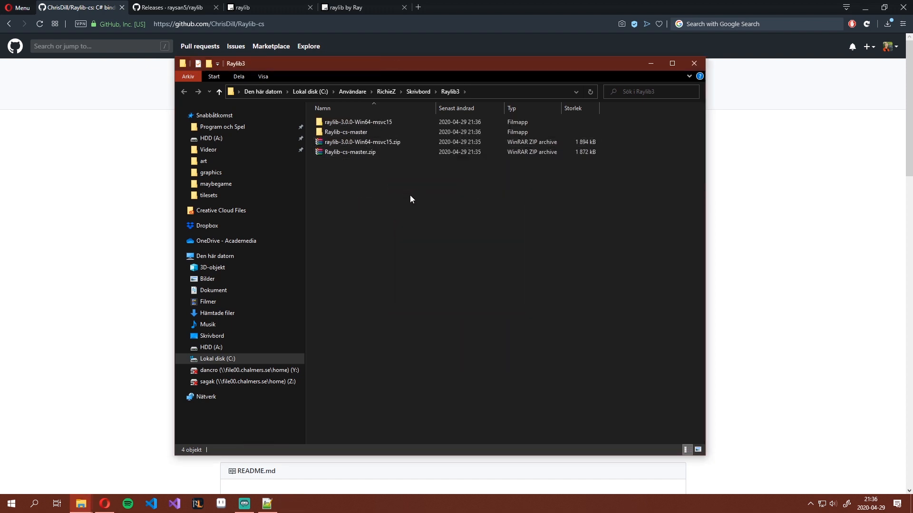
double_click(345, 132)
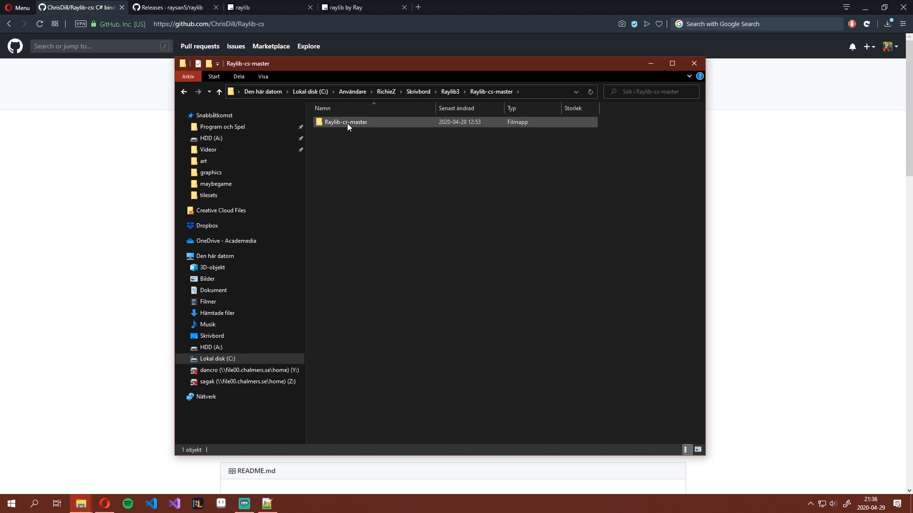
double_click(345, 122)
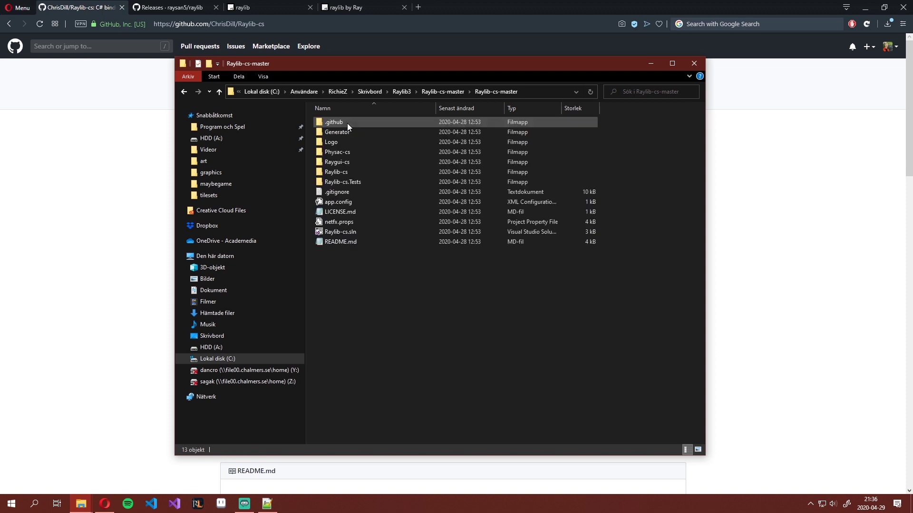
mouse_move(355, 228)
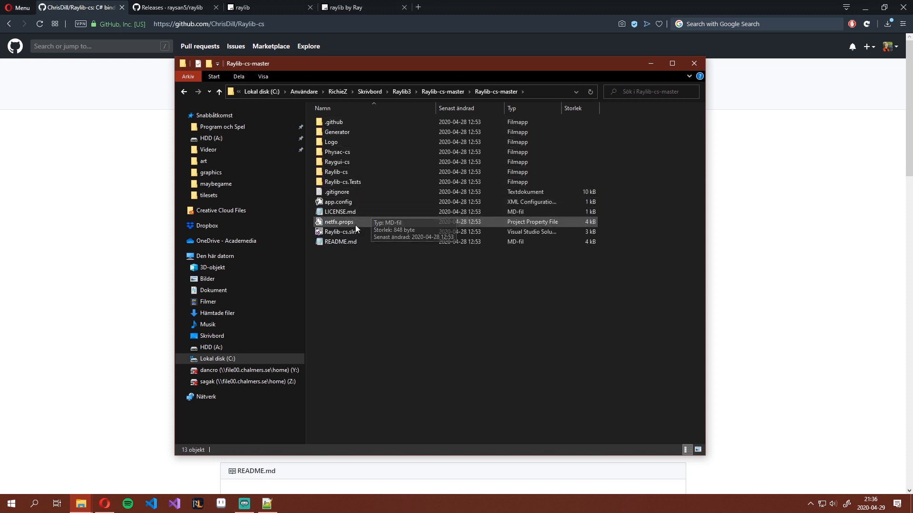
- Open Raylib-cs.sln and accept the security warnings for Raylib-cs and Raylib-cs.Tests
double_click(338, 232)
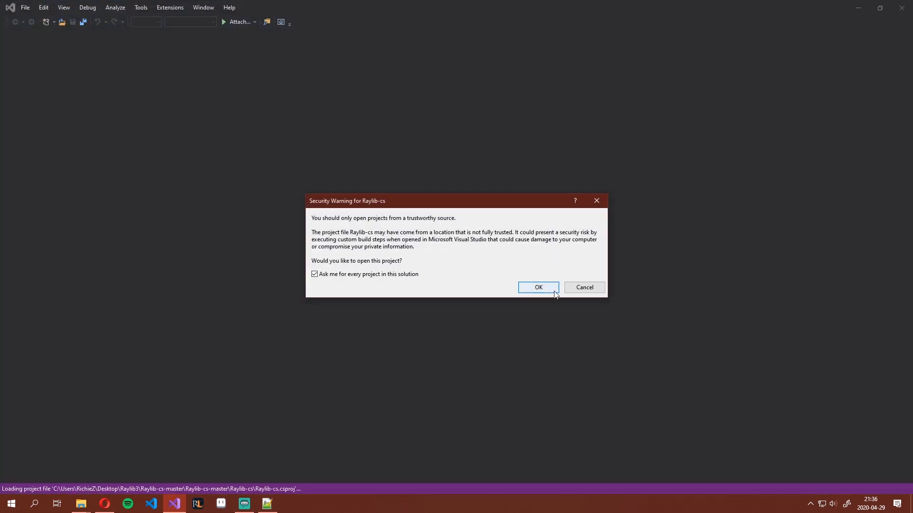
click(537, 287)
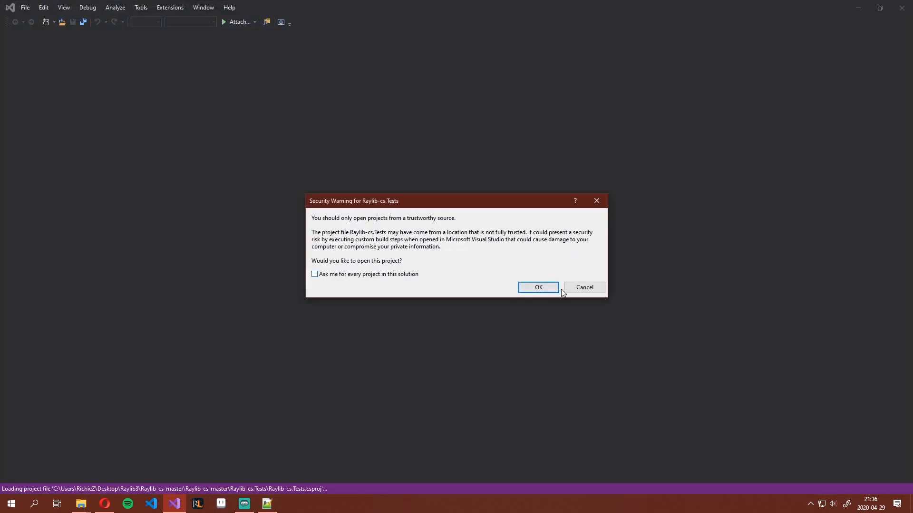
click(538, 287)
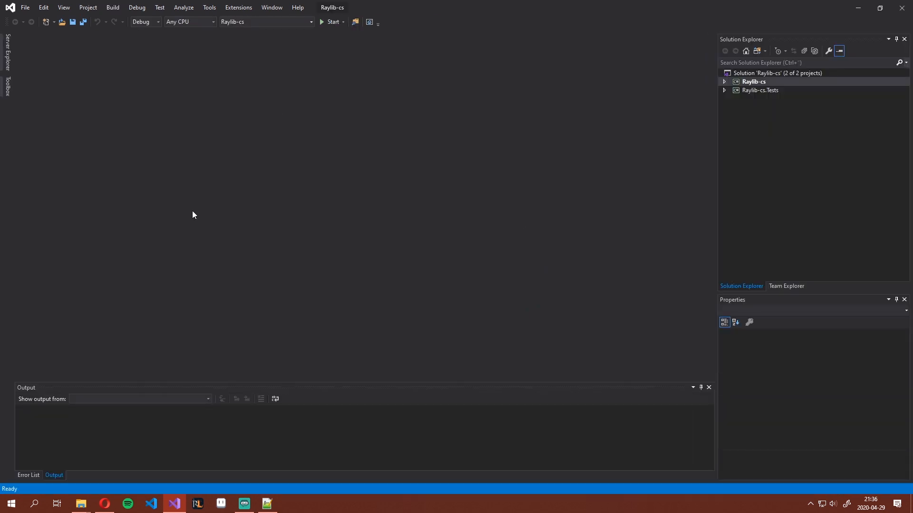
- Expand the Raylib-cs project in Solution Explorer and build it
click(724, 81)
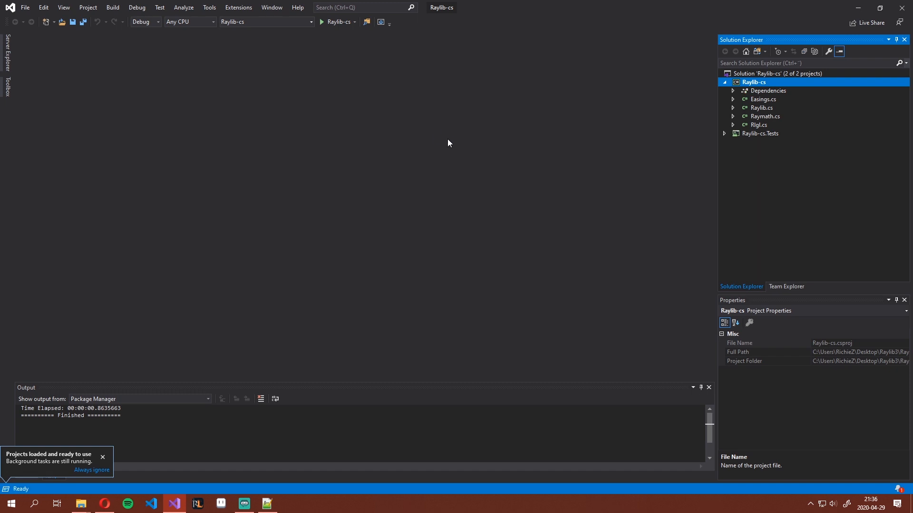
right_click(753, 82)
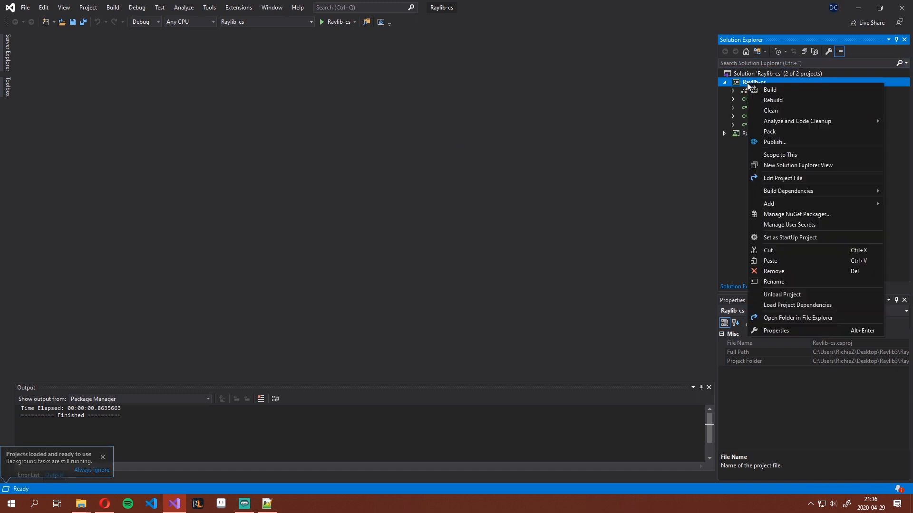
click(770, 88)
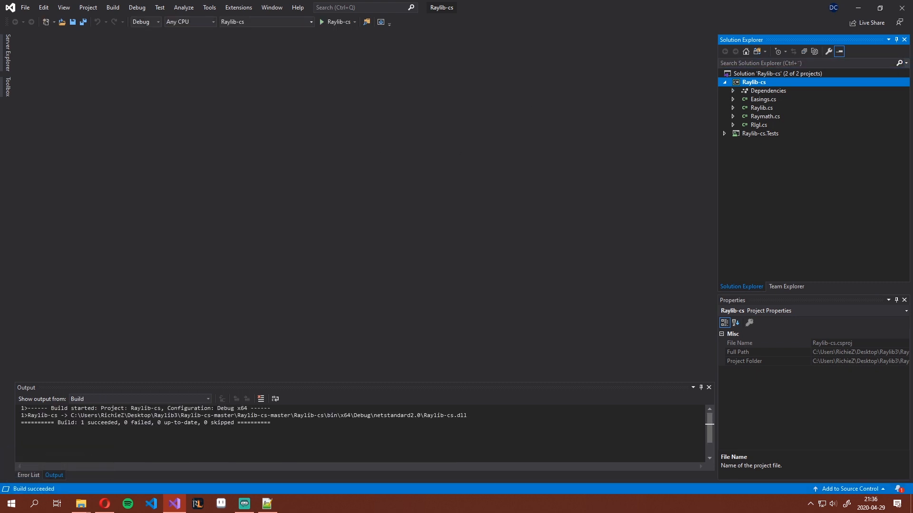
mouse_move(902, 8)
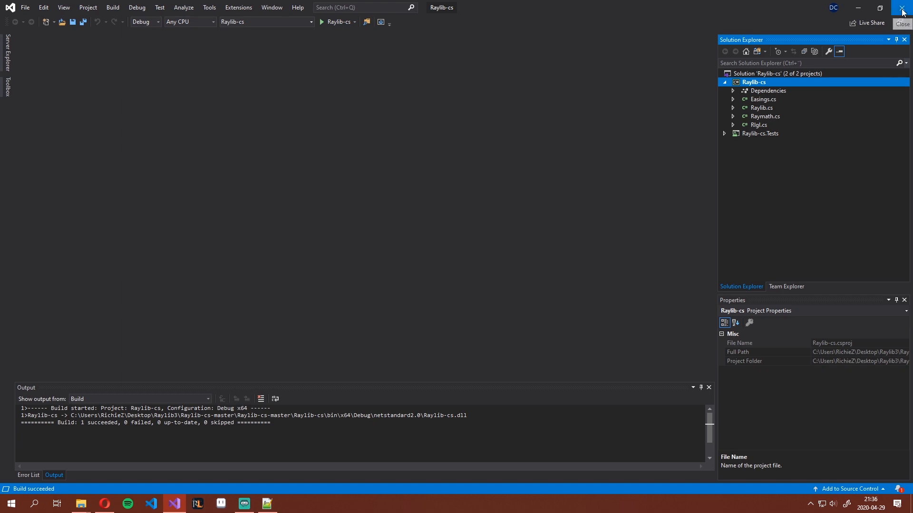
- Close Visual Studio, locate Raylib-cs.dll in bin/x64/Debug/netstandard2.0, then close Explorer
click(901, 8)
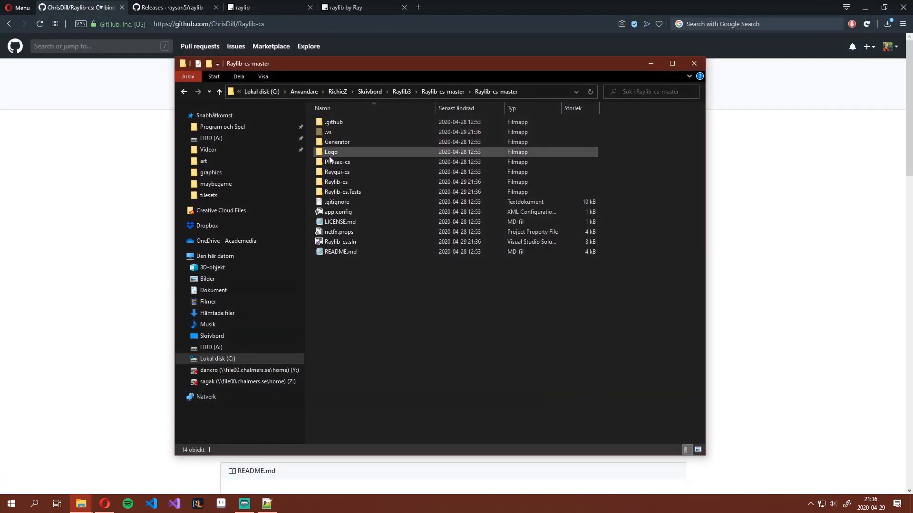
click(356, 182)
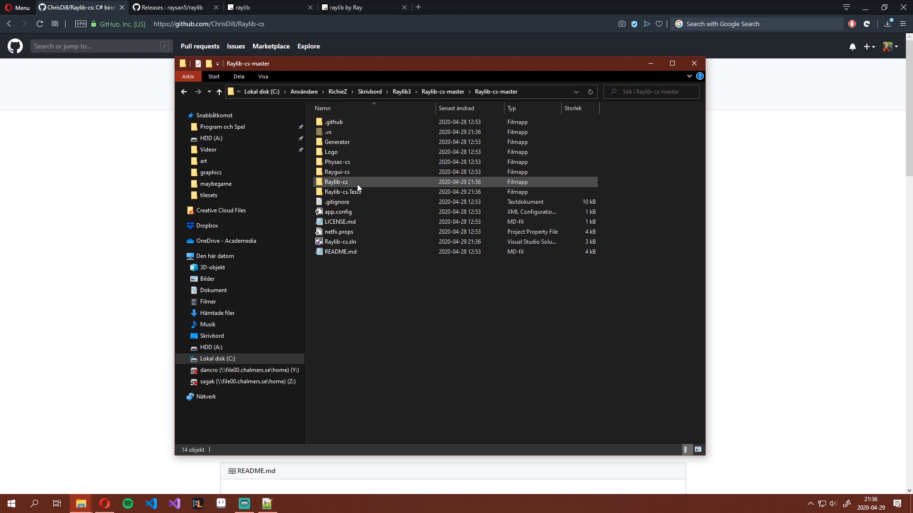
mouse_move(336, 182)
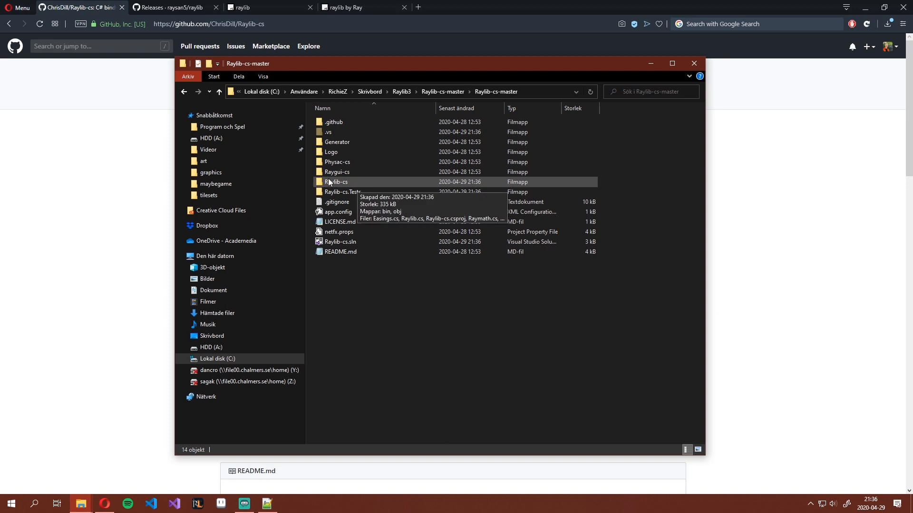
double_click(336, 182)
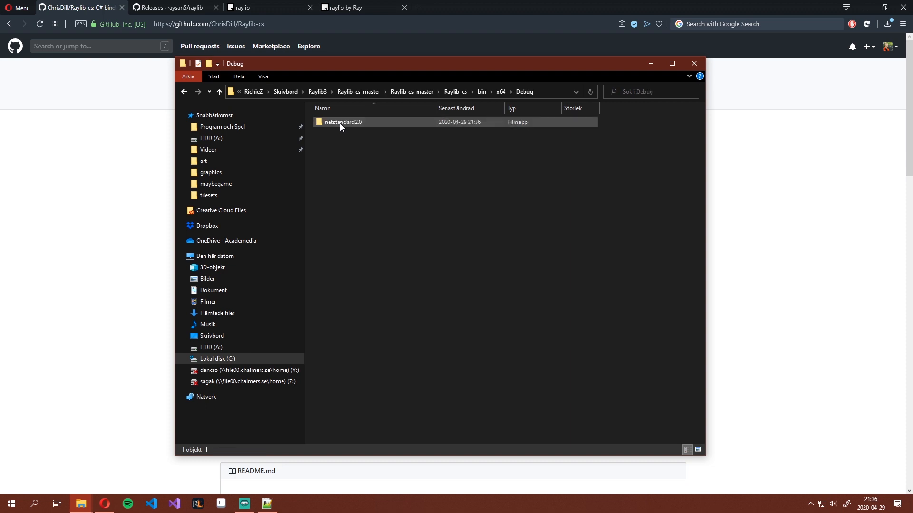
double_click(342, 121)
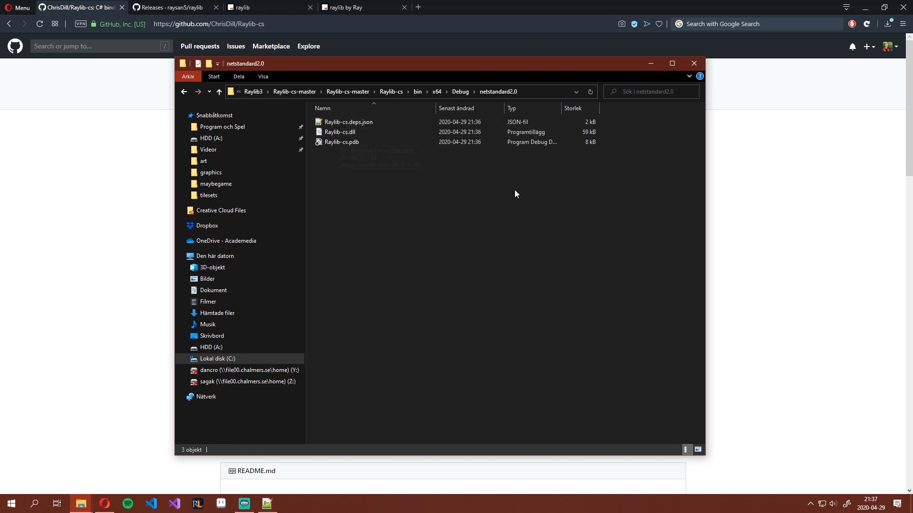
click(340, 132)
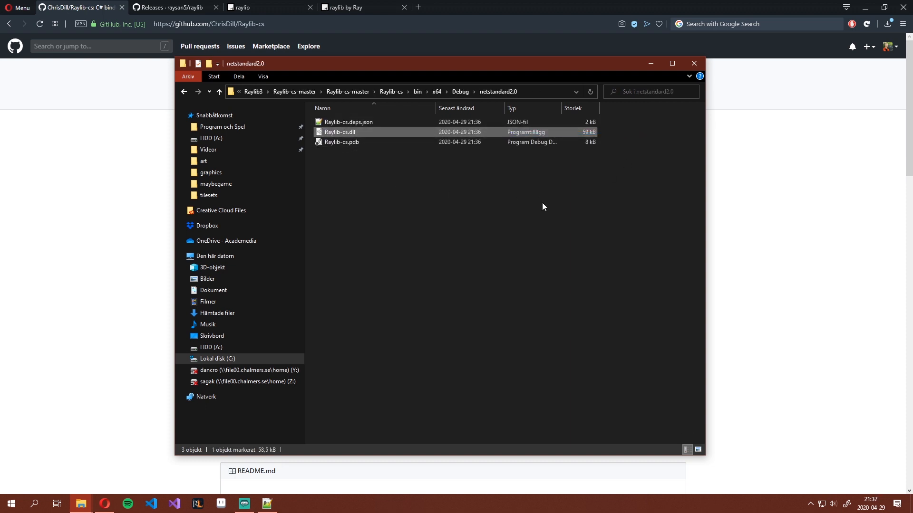
click(524, 204)
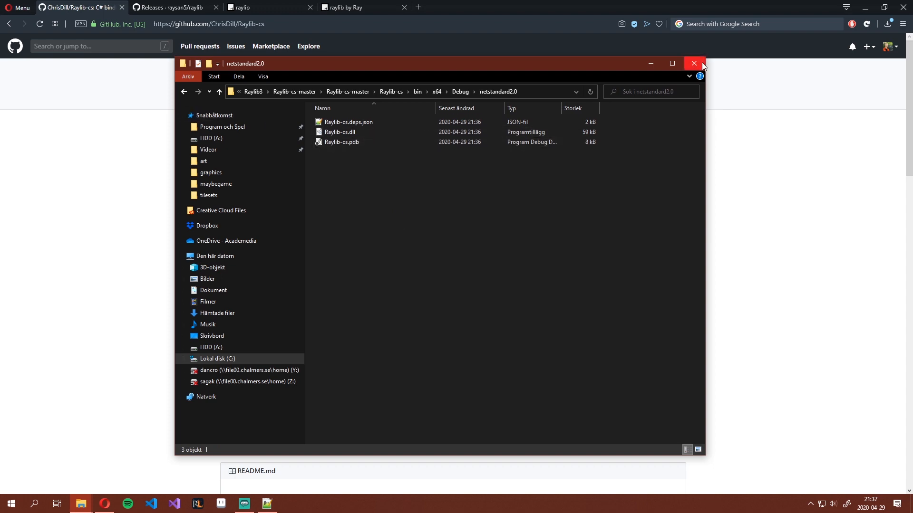
mouse_move(604, 68)
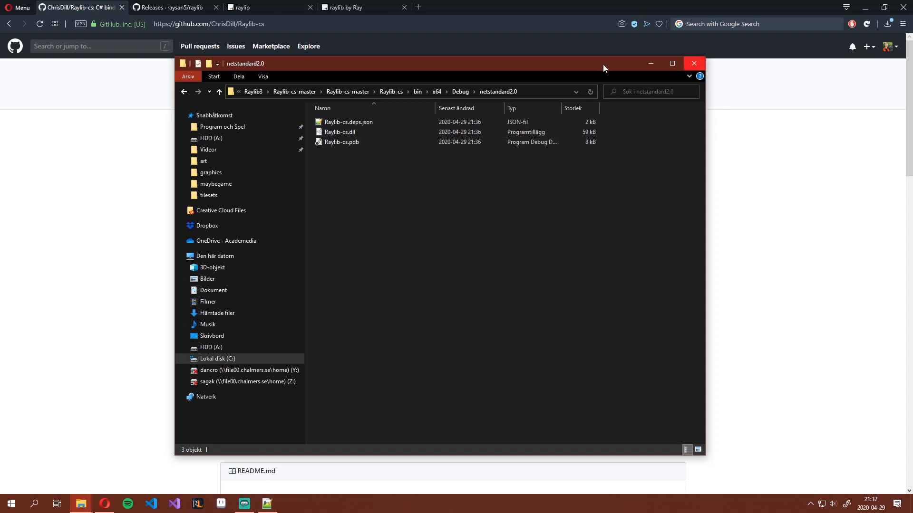
click(692, 63)
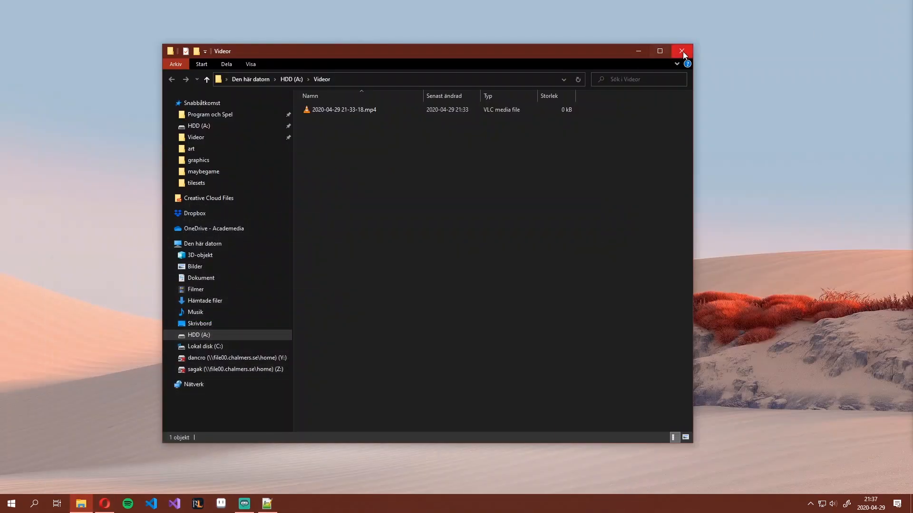
- Launch Visual Studio and pick the Console App (.NET Framework) template for a new project
click(682, 51)
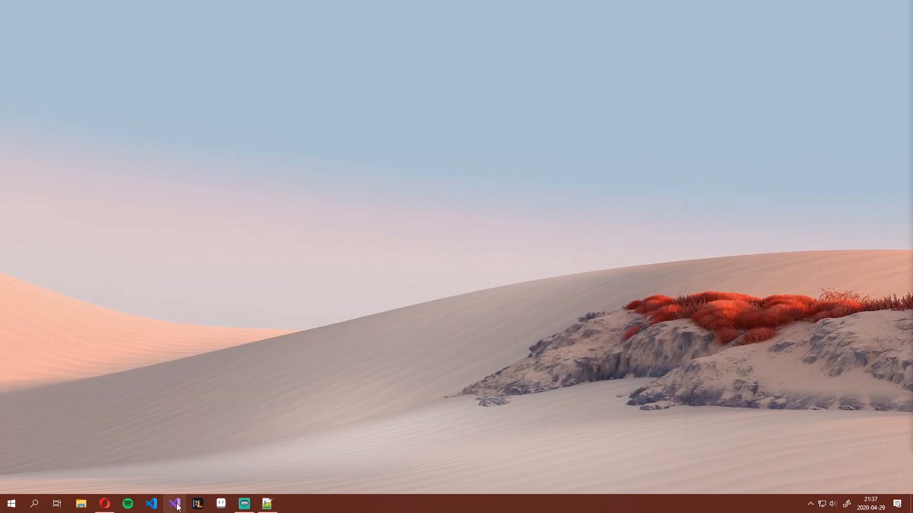
click(173, 503)
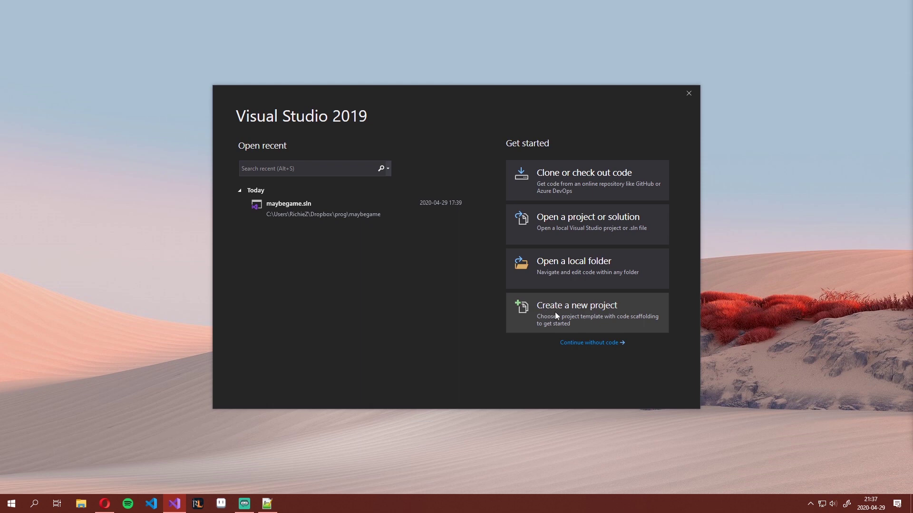
click(576, 305)
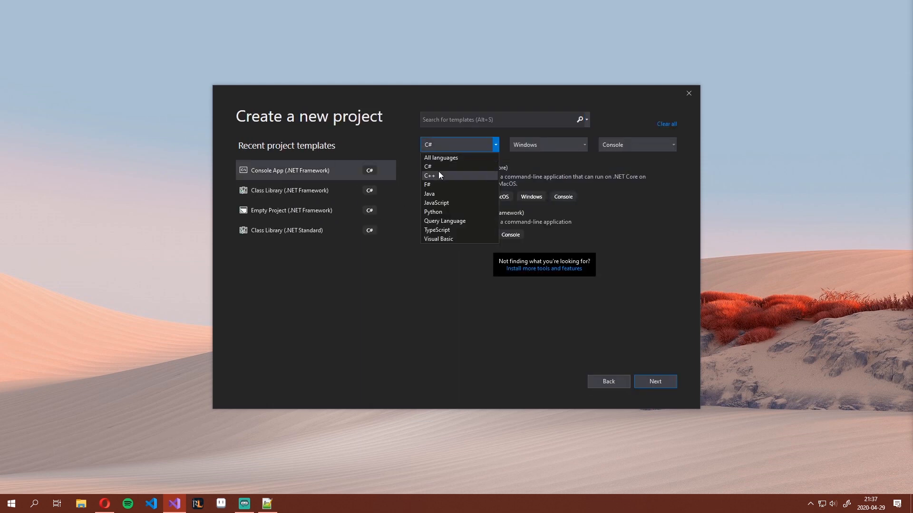
click(633, 145)
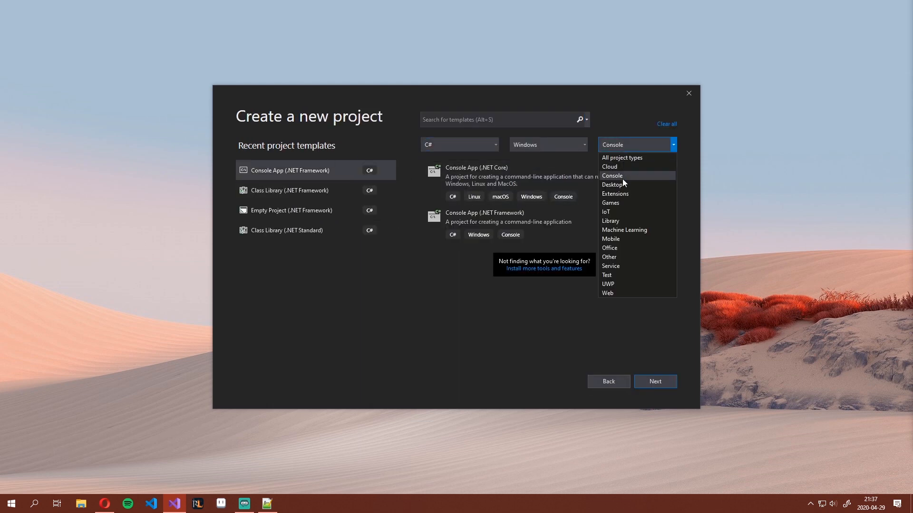
click(612, 176)
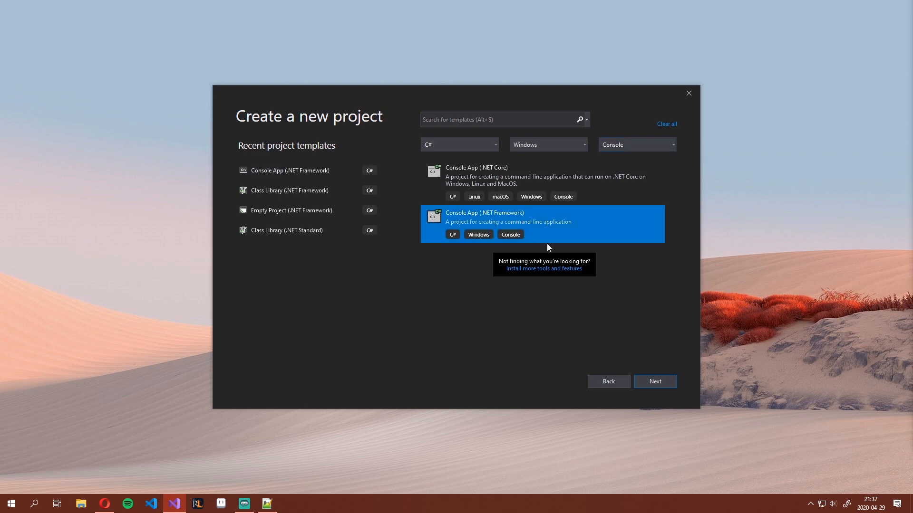
mouse_move(426, 243)
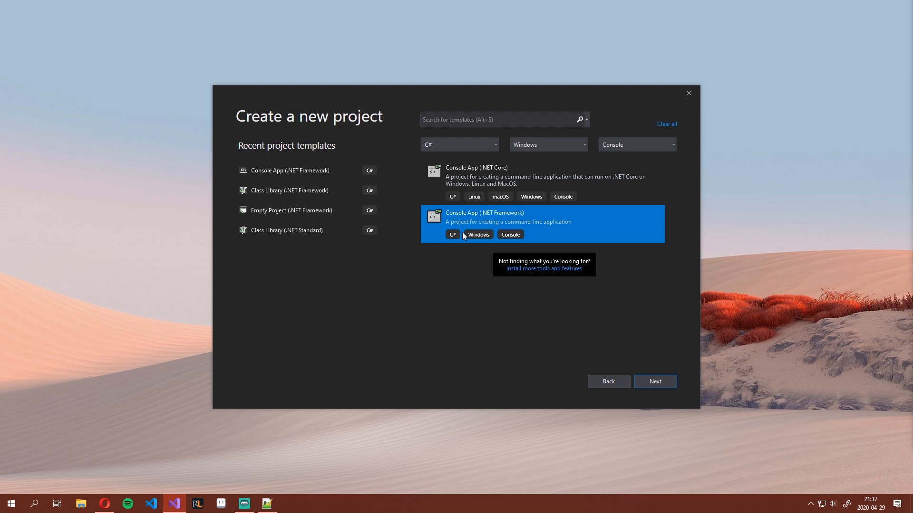
mouse_move(449, 271)
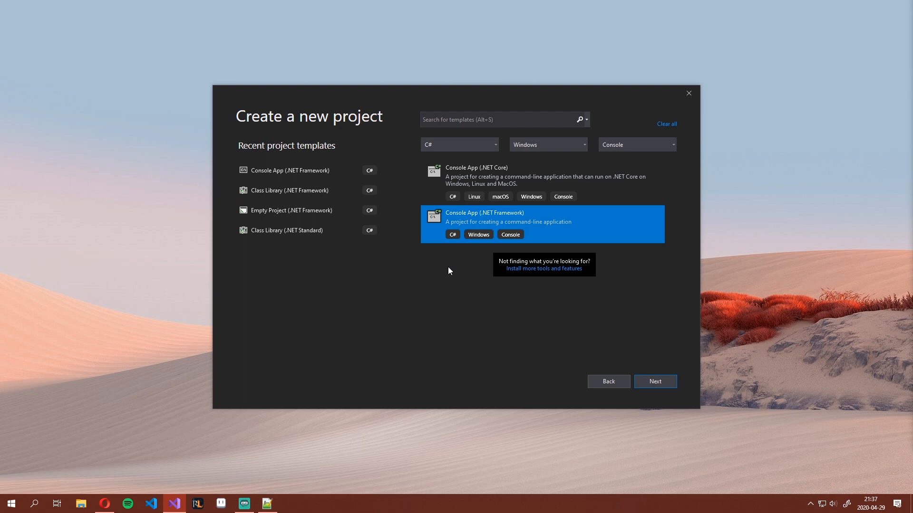
mouse_move(438, 271)
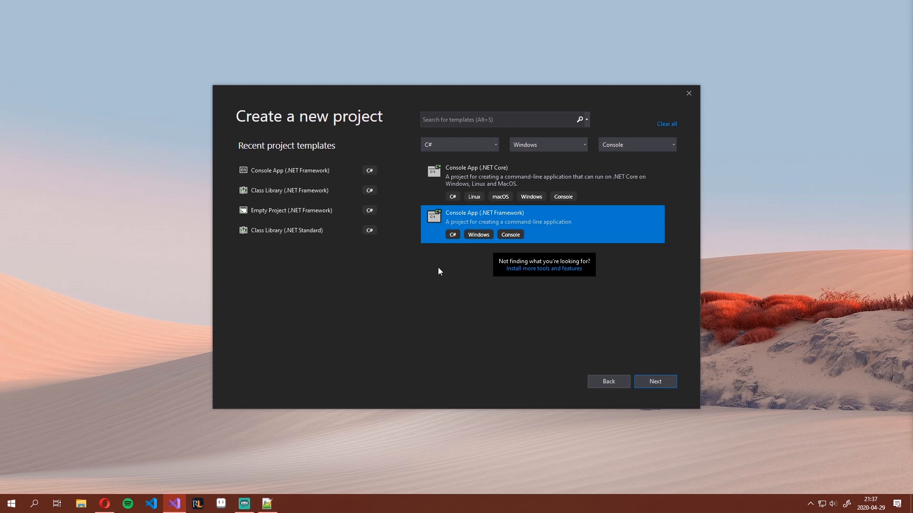
mouse_move(518, 244)
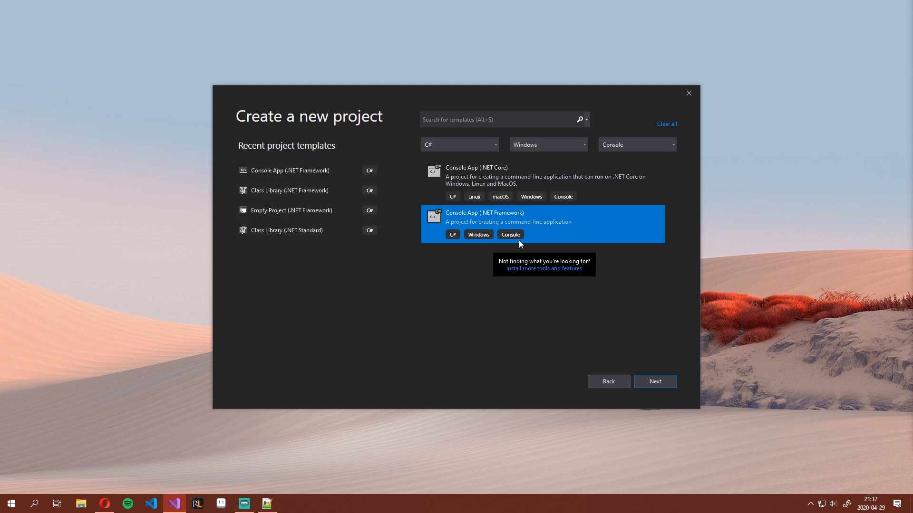
mouse_move(511, 225)
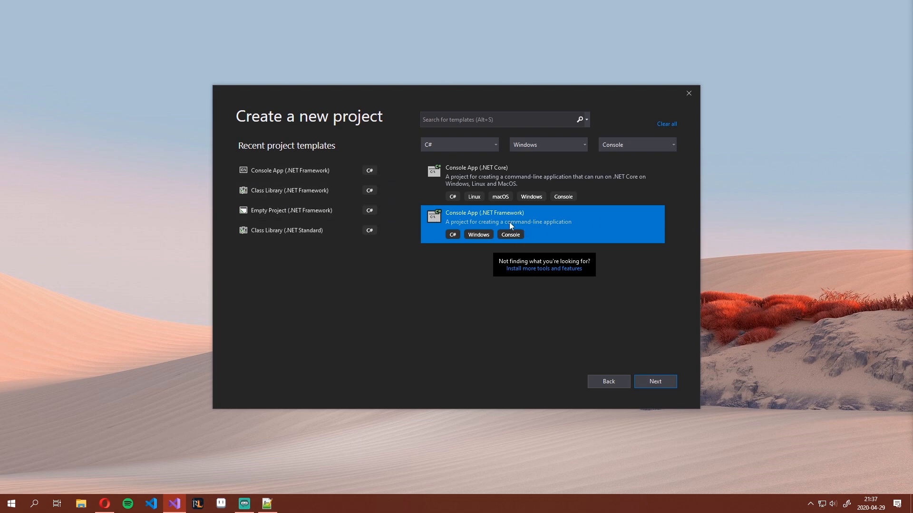
click(654, 381)
text(Something Funny)
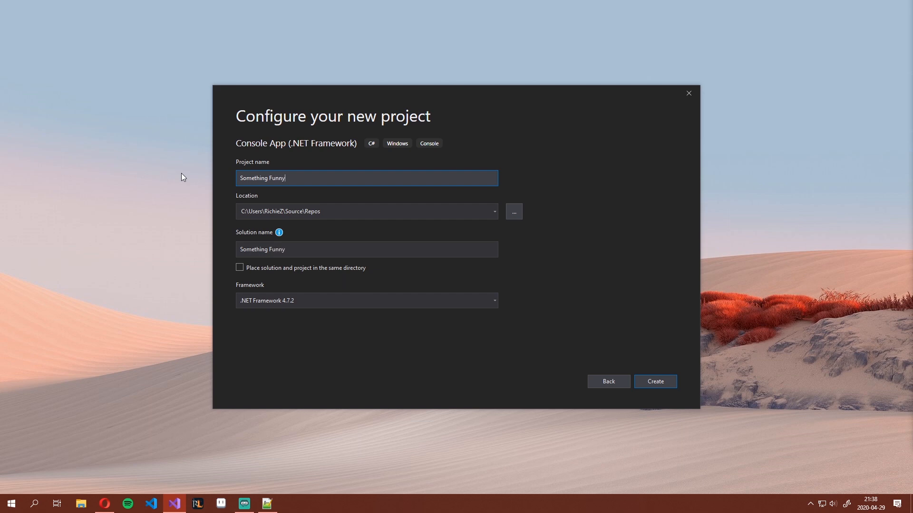
- Create the Something Funny project and deselect the code in Program.cs
click(654, 382)
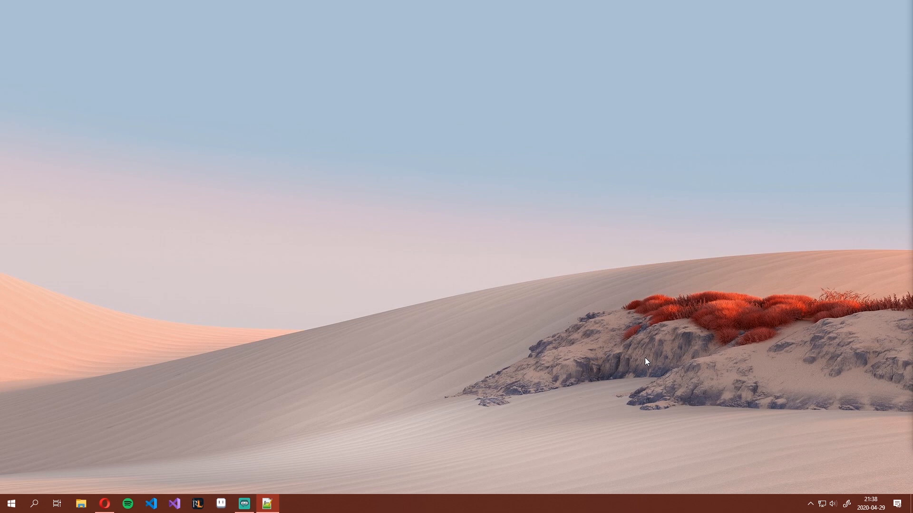
click(174, 504)
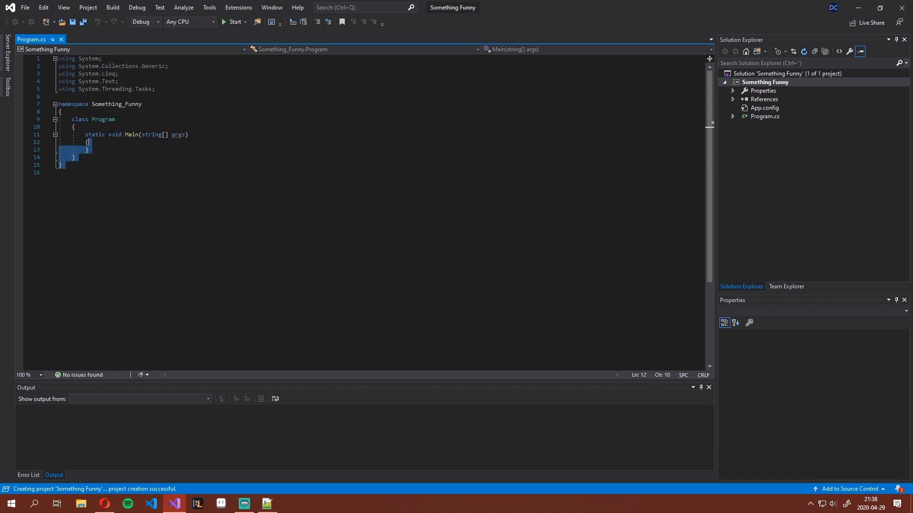
click(142, 104)
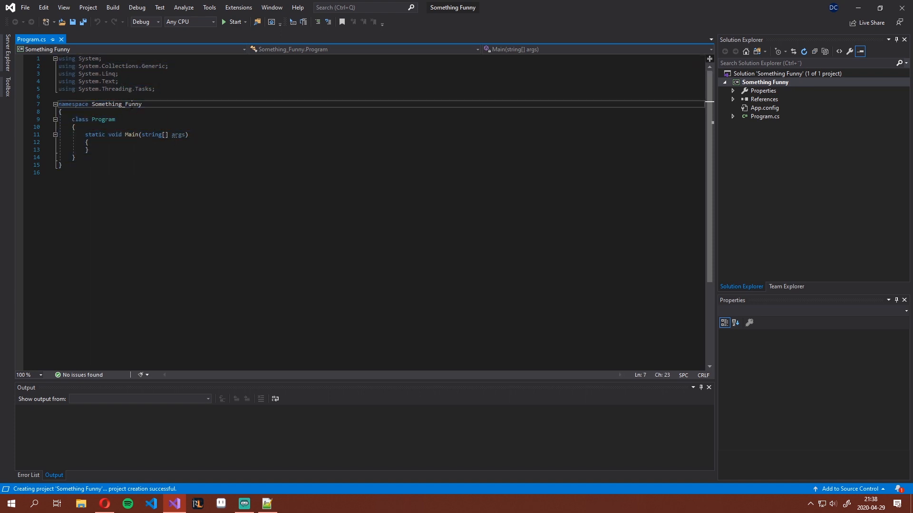
- Browse from Reference Manager to Raylib3\Raylib-cs-master\...\bin\x64\Debug\netstandard2.0
click(764, 99)
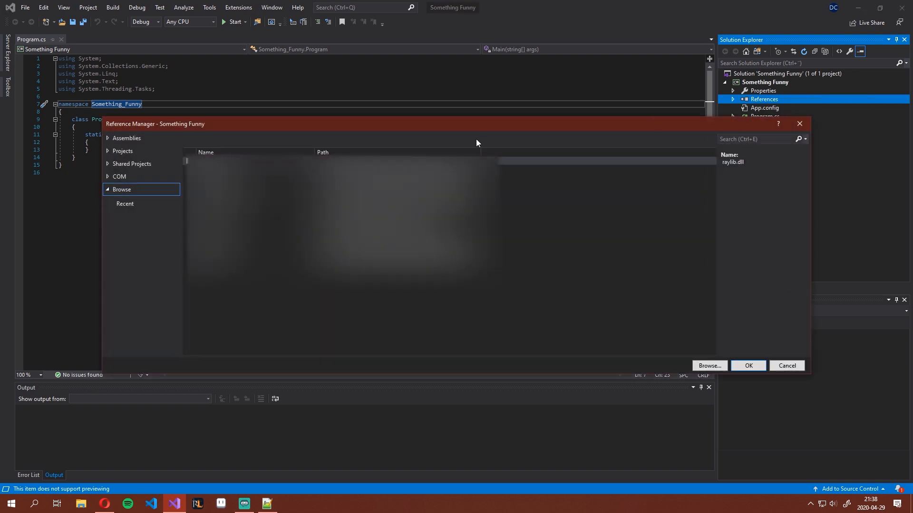
click(708, 365)
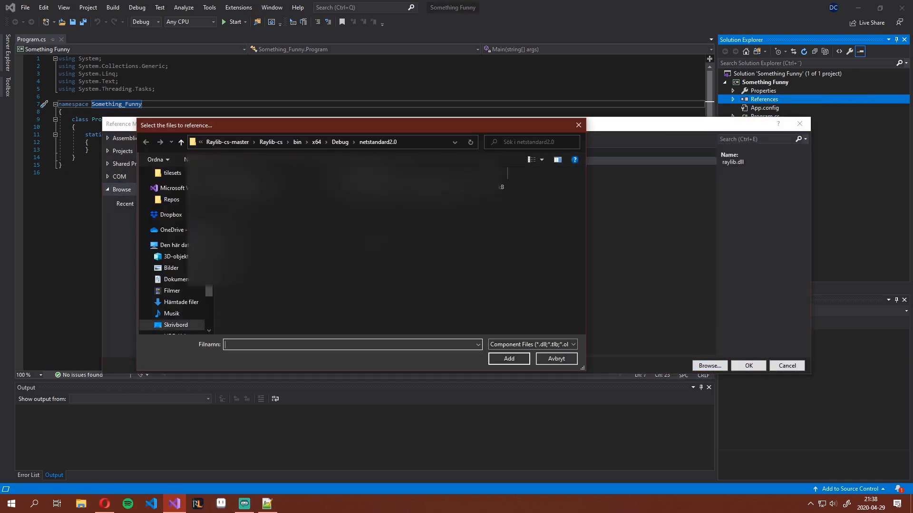
click(176, 325)
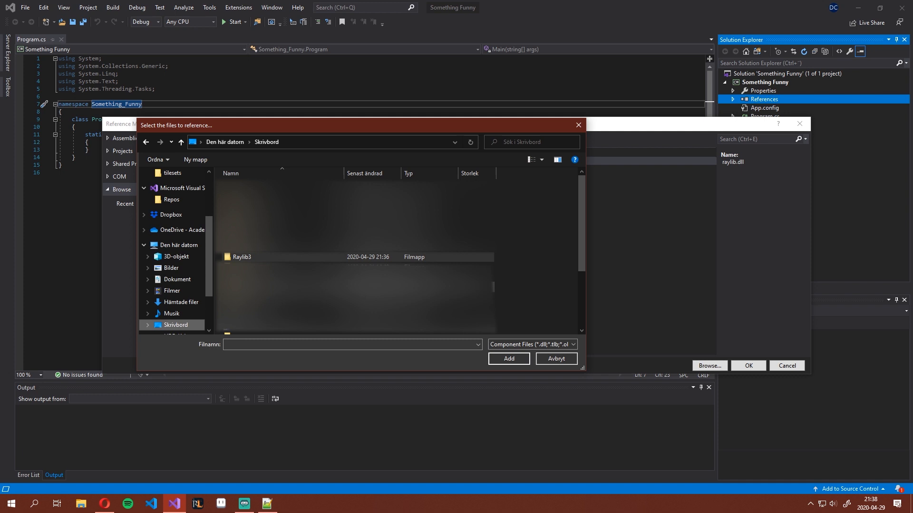
double_click(240, 257)
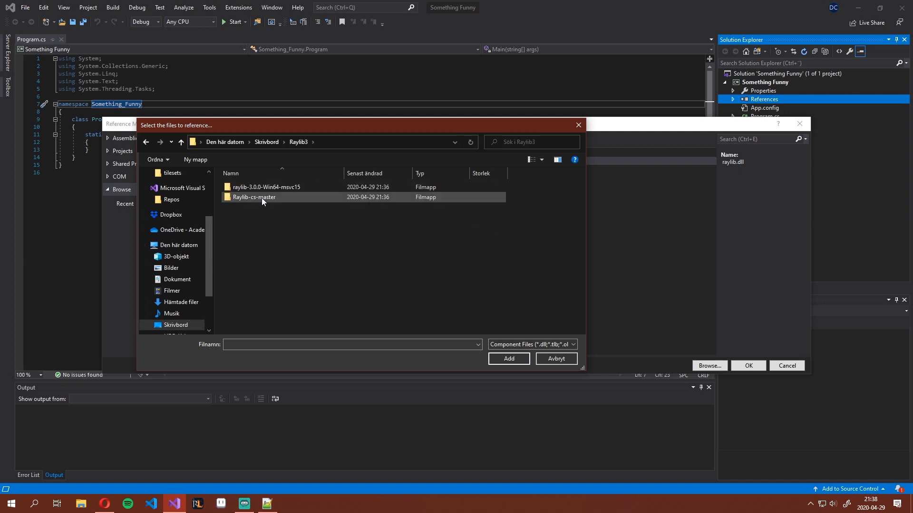
double_click(254, 197)
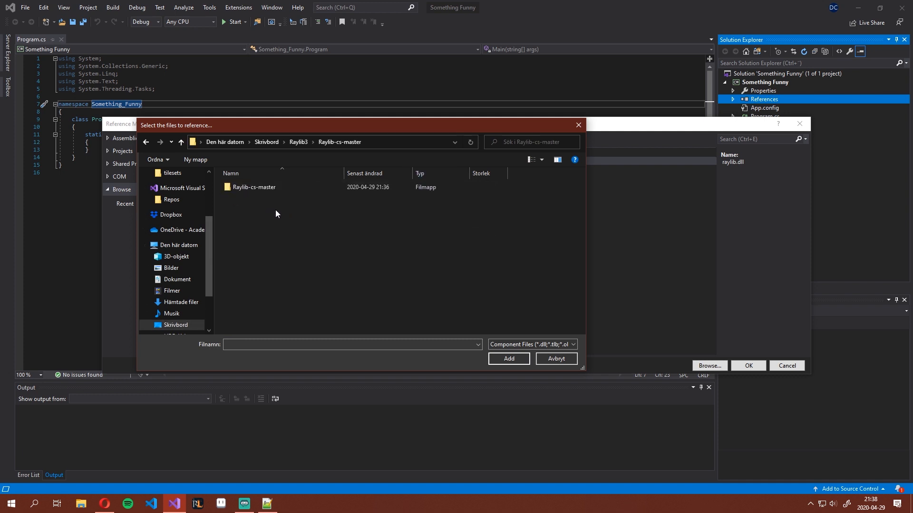
double_click(254, 187)
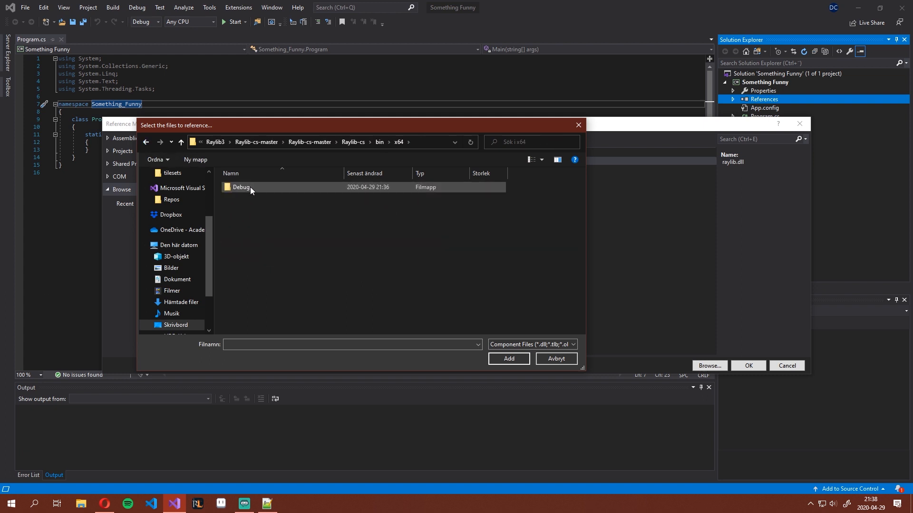
double_click(241, 187)
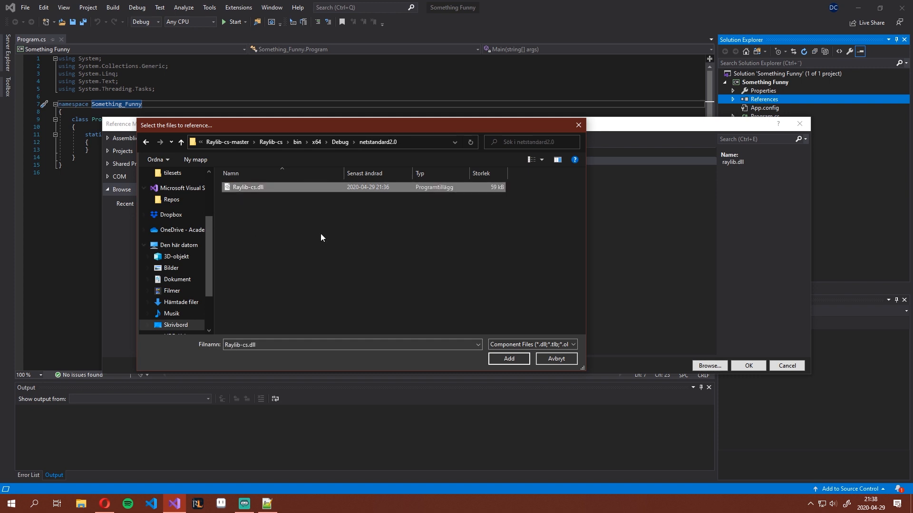
mouse_move(508, 358)
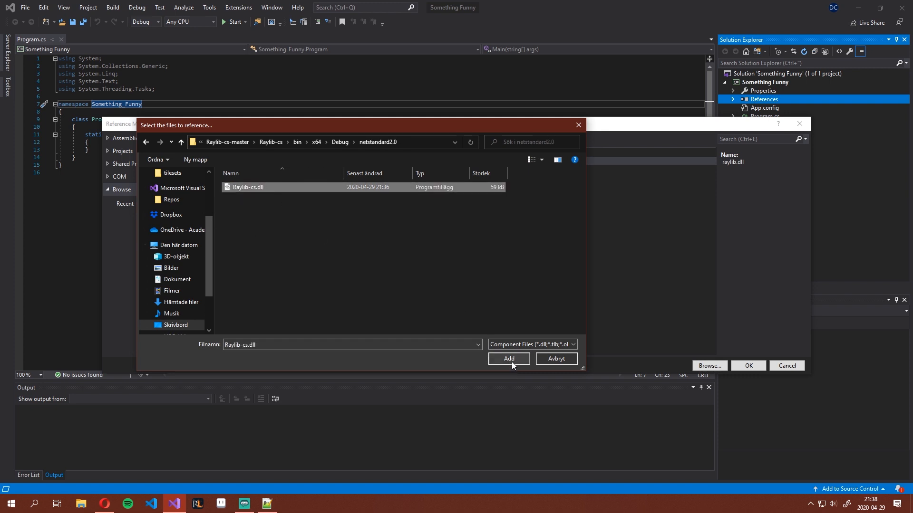
- Add Raylib-cs.dll as a reference, check its properties, and return to the Raylib-cs page
click(508, 359)
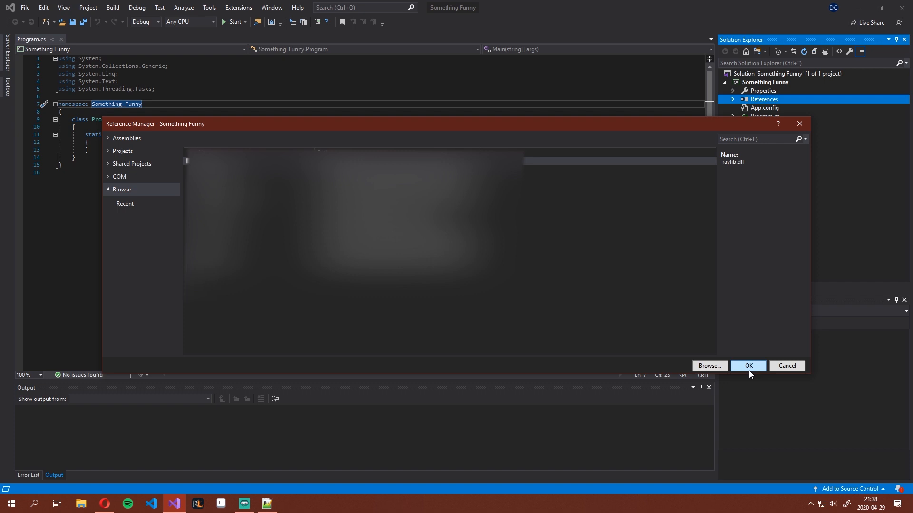
click(748, 366)
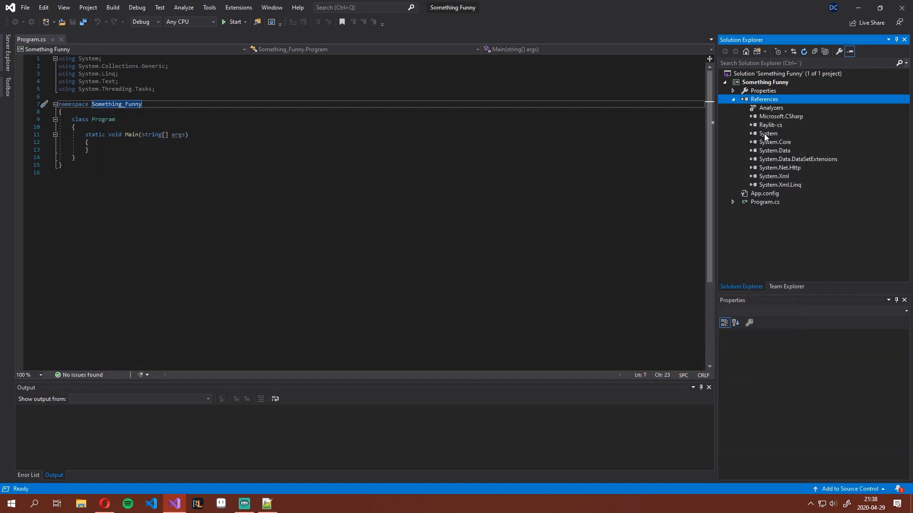
click(771, 124)
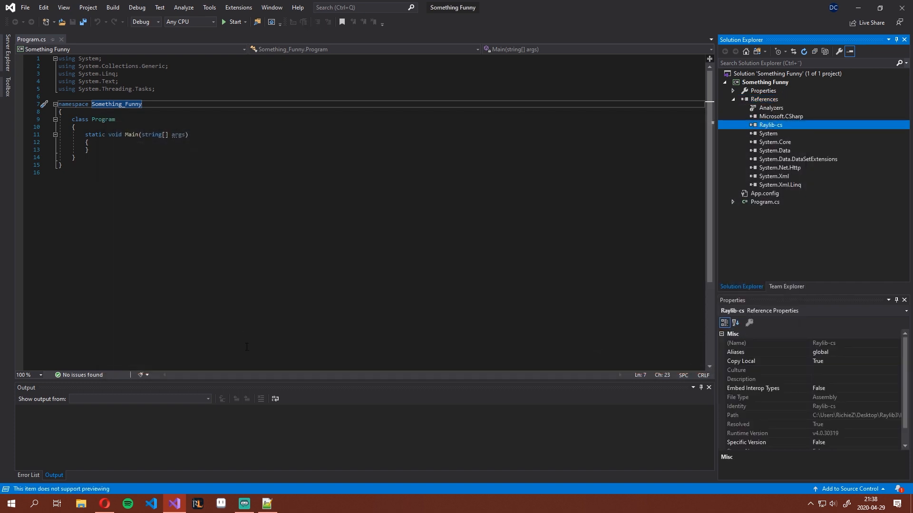
click(103, 504)
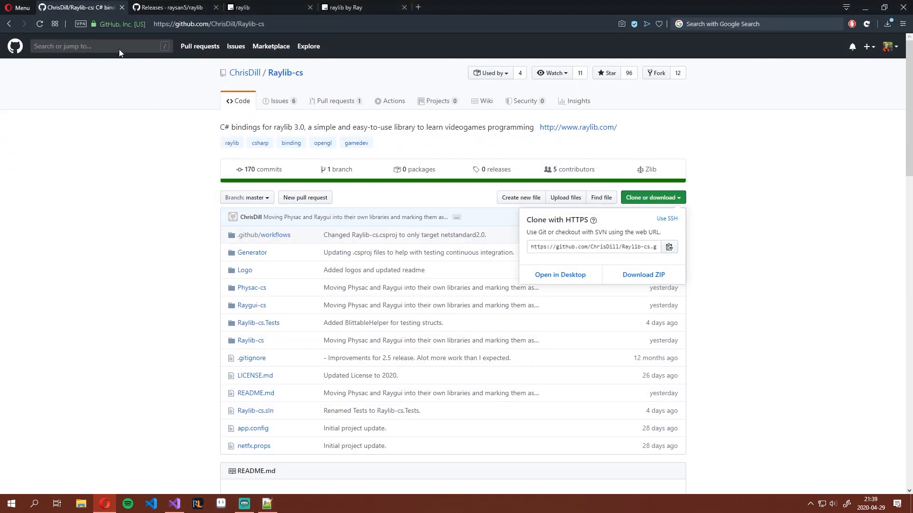
- Scroll the Raylib-cs README to the Installation sample code, then return to Visual Studio
scroll(down, 3)
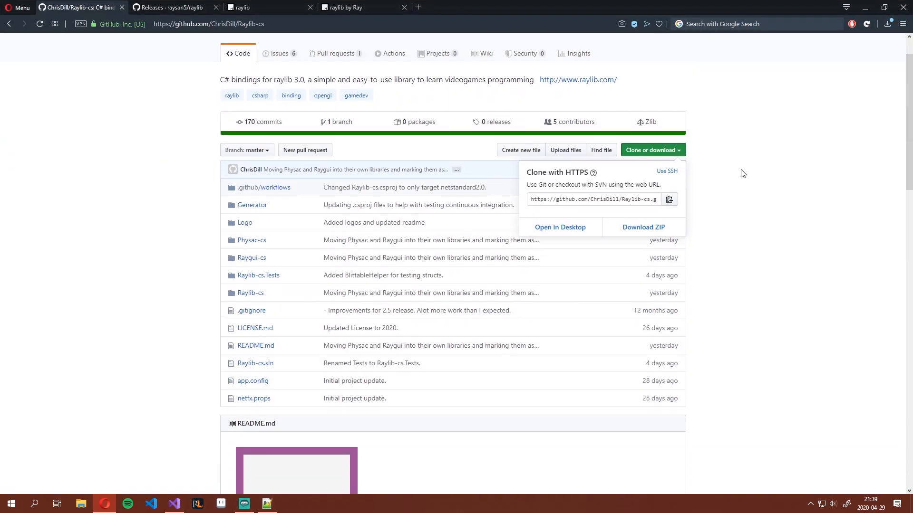
scroll(down, 3)
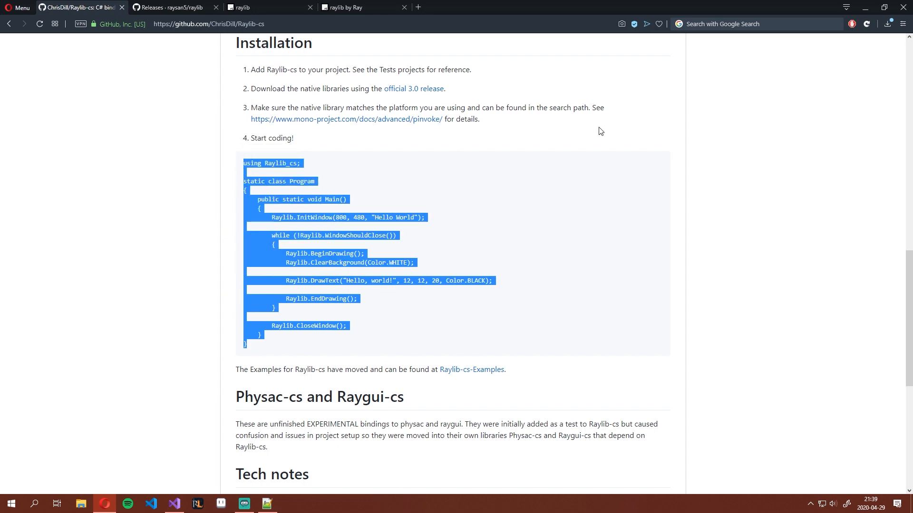
click(174, 504)
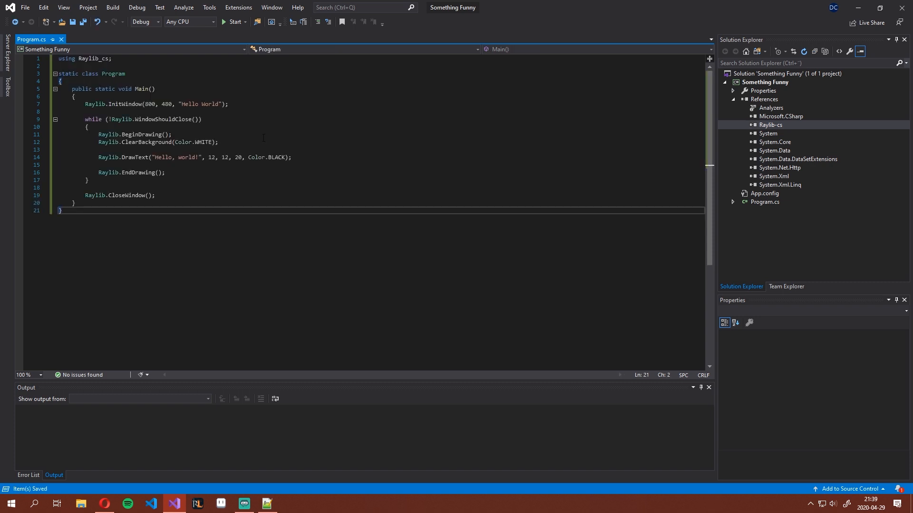
- Run Something Funny, hit a BadImageFormatException on Raylib-cs, and inspect that reference
click(233, 22)
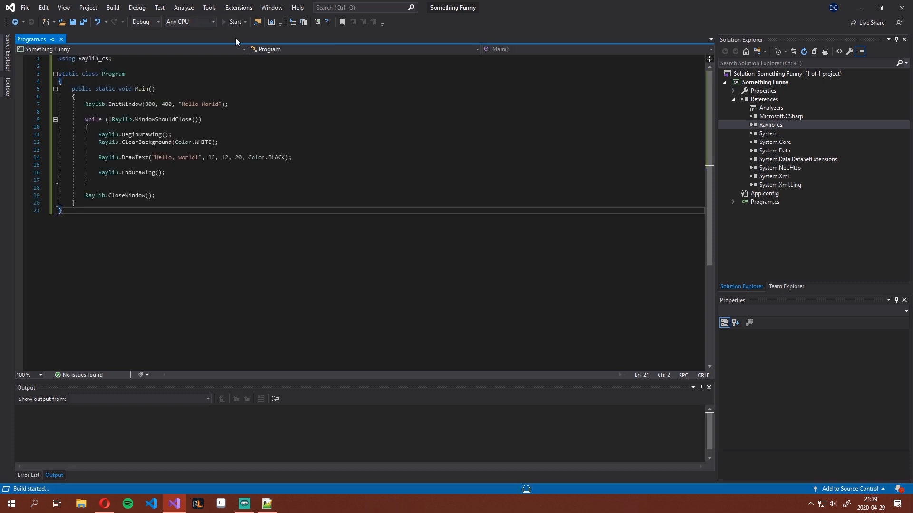
click(234, 21)
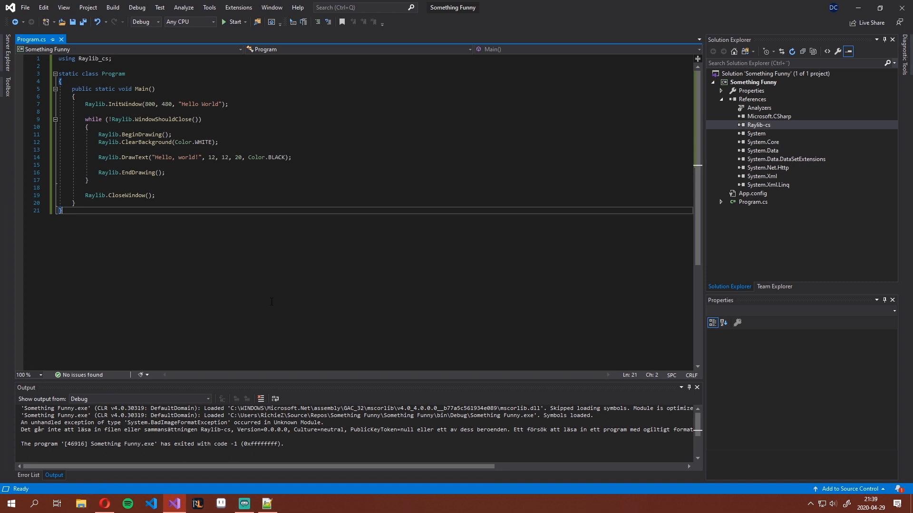
click(758, 125)
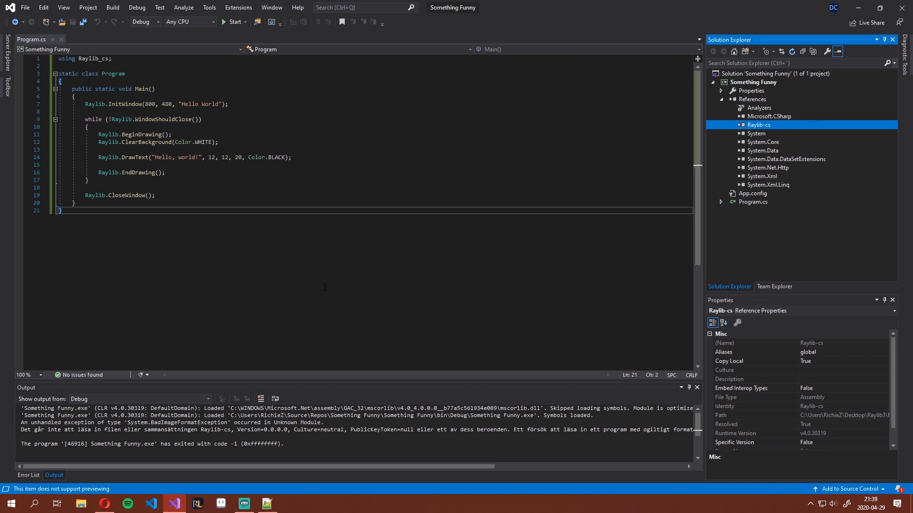
right_click(753, 82)
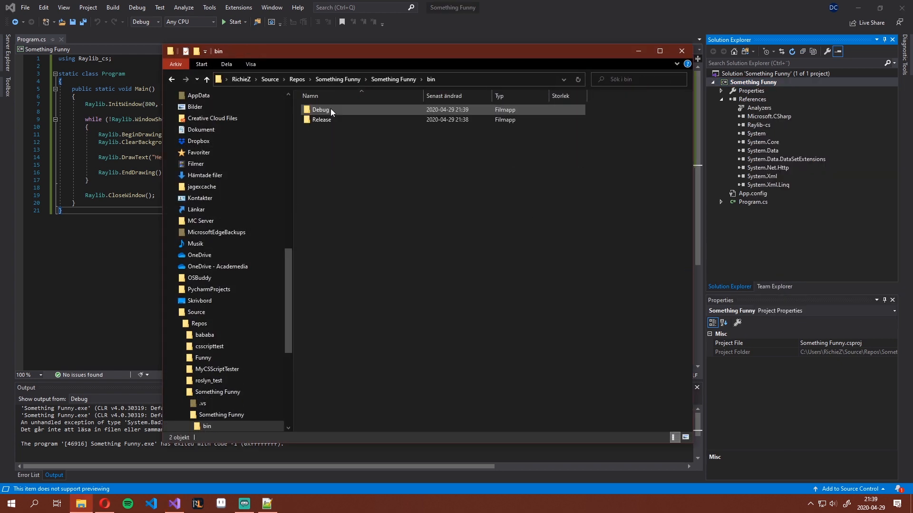
- Browse the bin\Debug output and the raylib-3.0.0-Win64-msvc15 folder in File Explorer
double_click(321, 110)
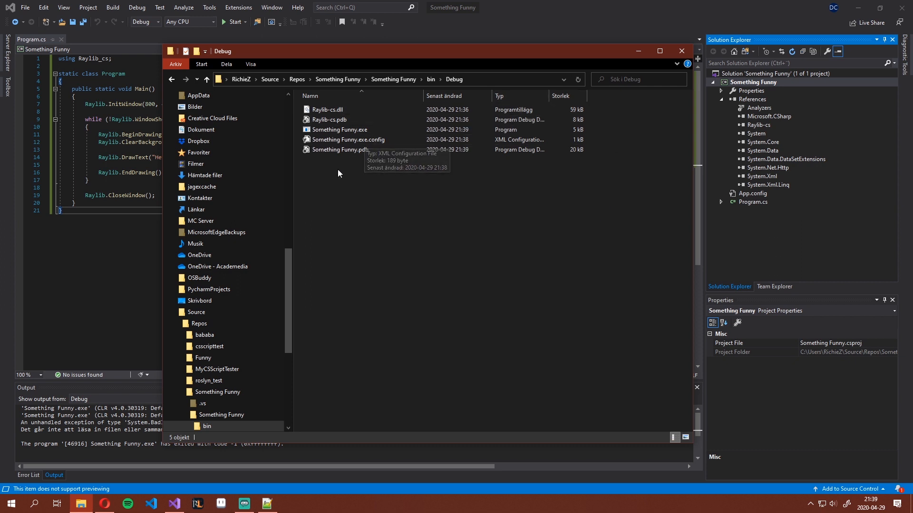
click(328, 120)
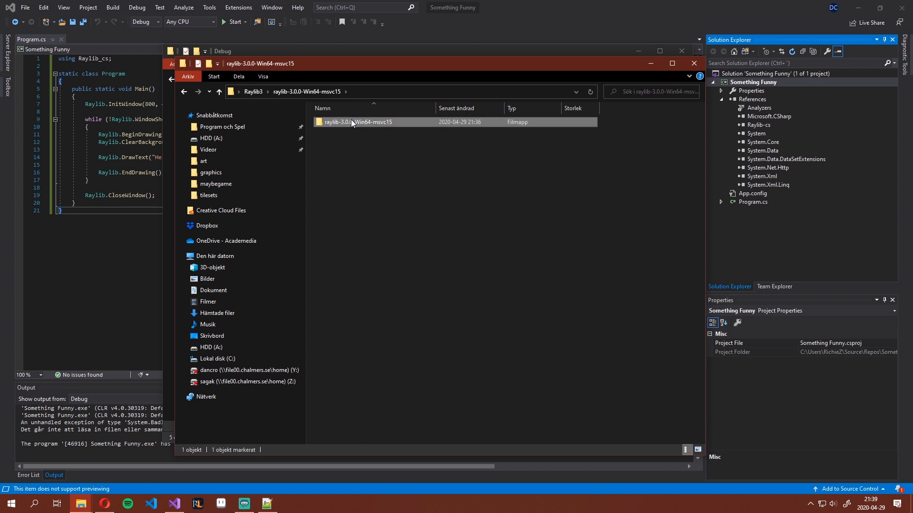
double_click(356, 122)
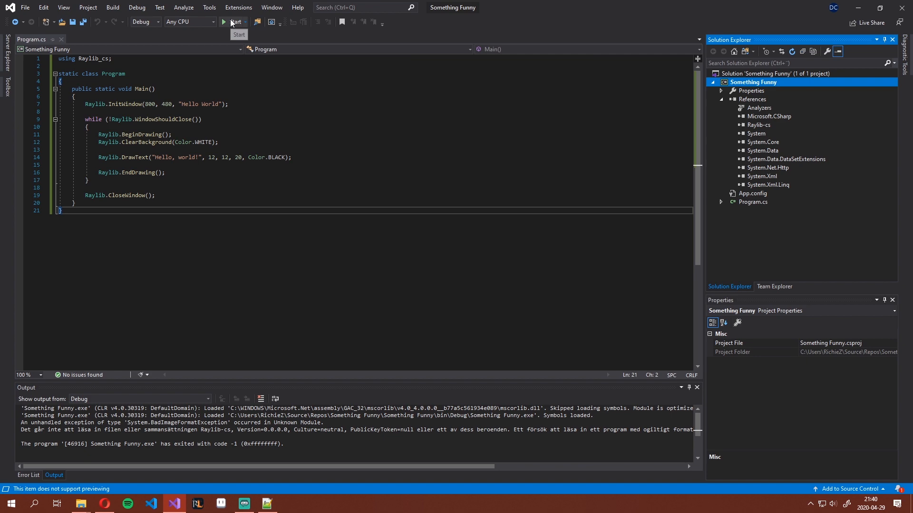
- Rerun Something Funny, which again exits with code -1, and bring up project settings
click(223, 21)
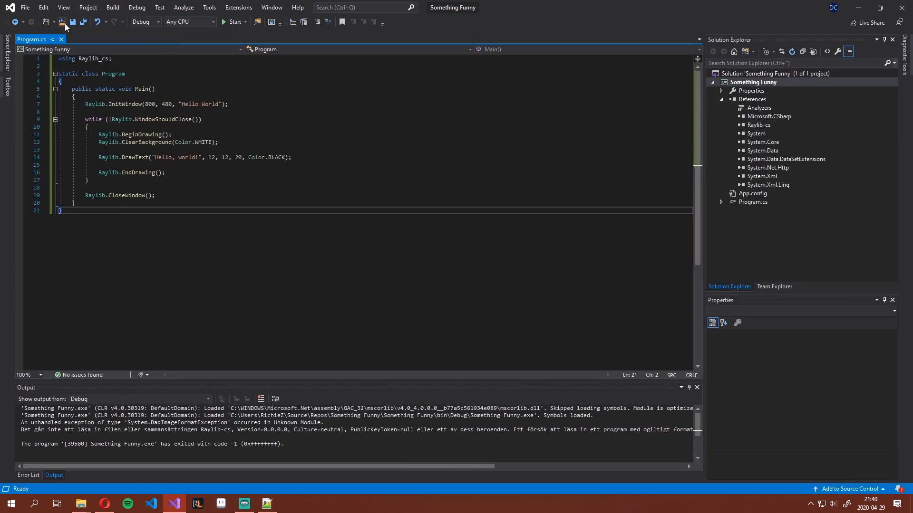
click(752, 81)
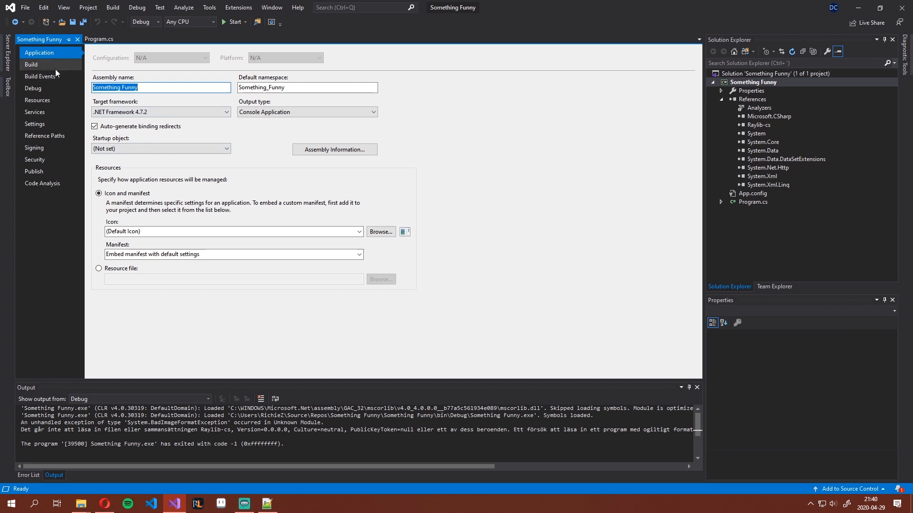
- Set the Build platform target to x64 and close the project properties
click(30, 64)
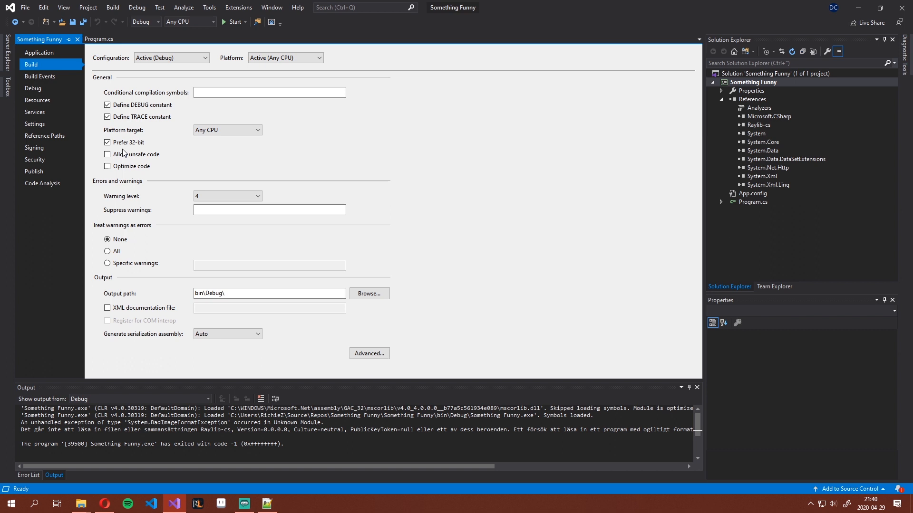
mouse_move(211, 165)
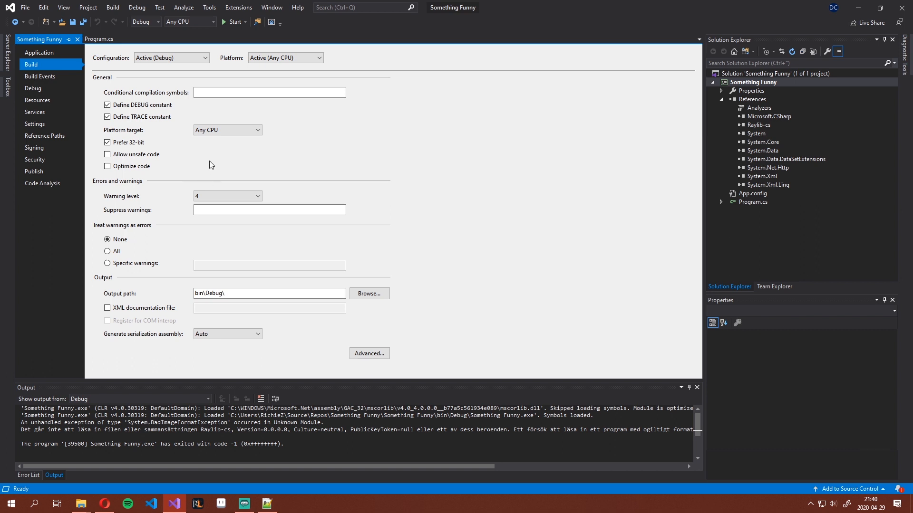
mouse_move(481, 283)
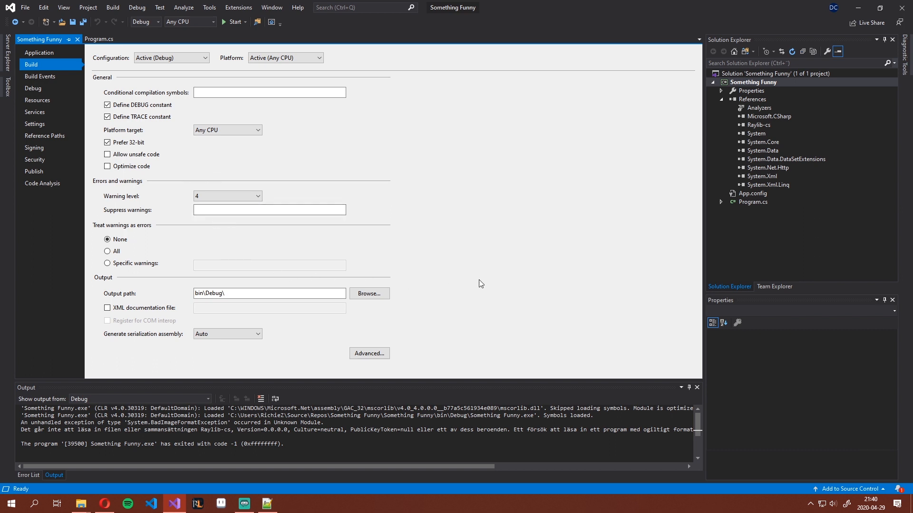
click(269, 210)
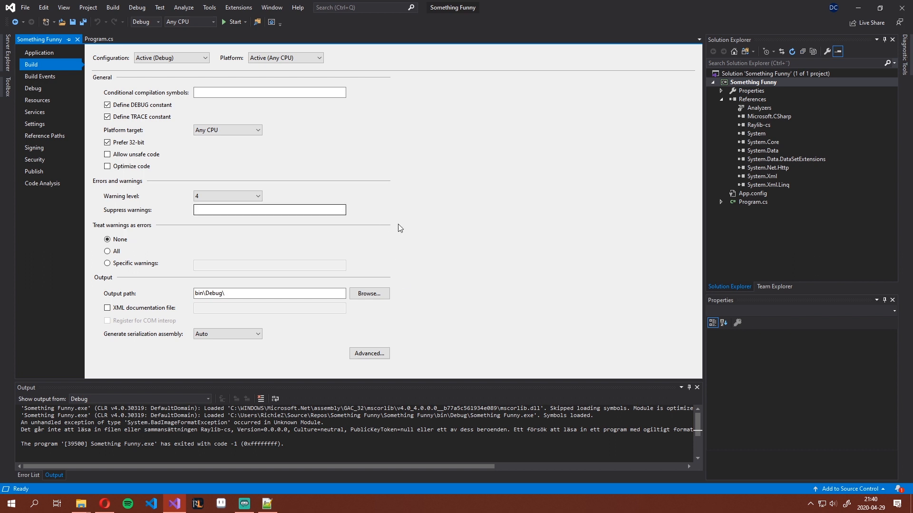
click(256, 129)
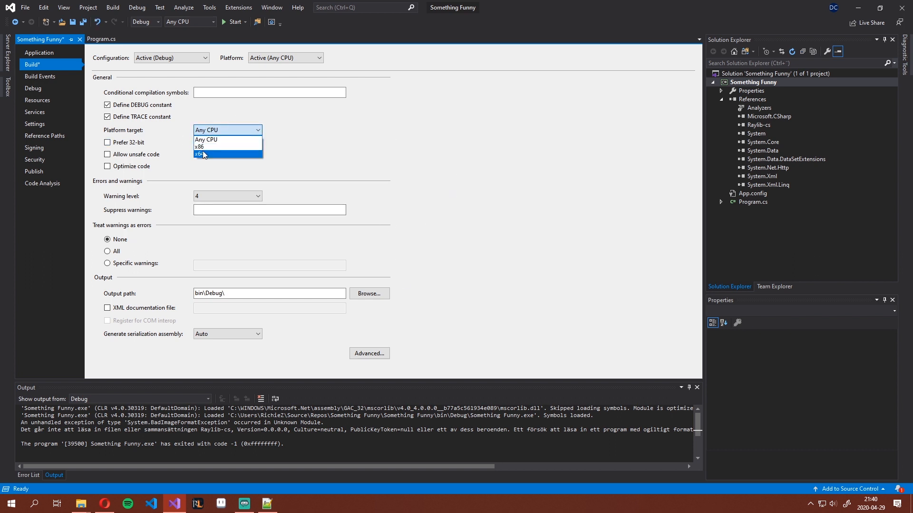
click(226, 154)
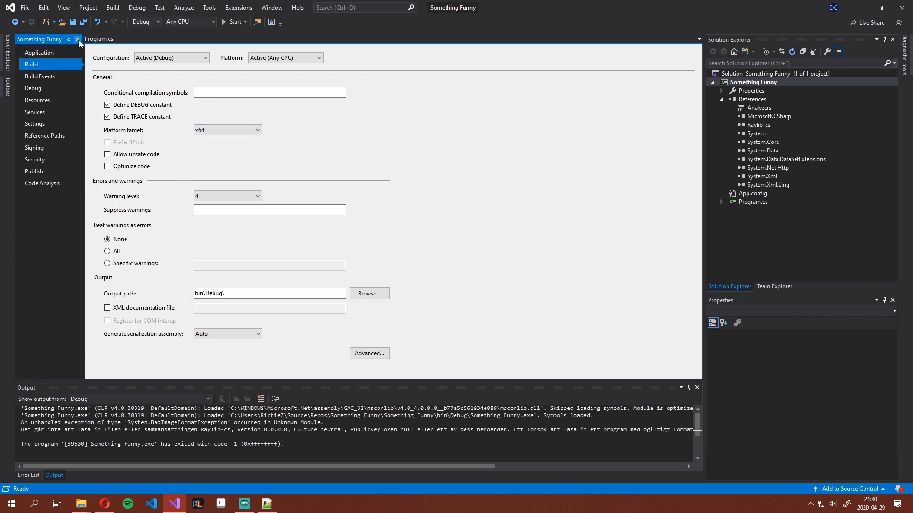
click(77, 39)
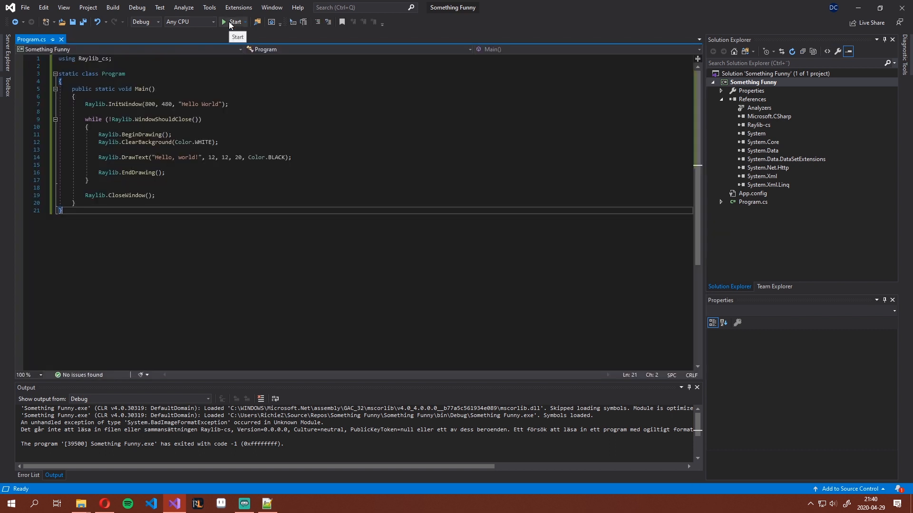
- Run the x64 build, opening a raylib window showing 'Hello, world!' with console log
click(235, 22)
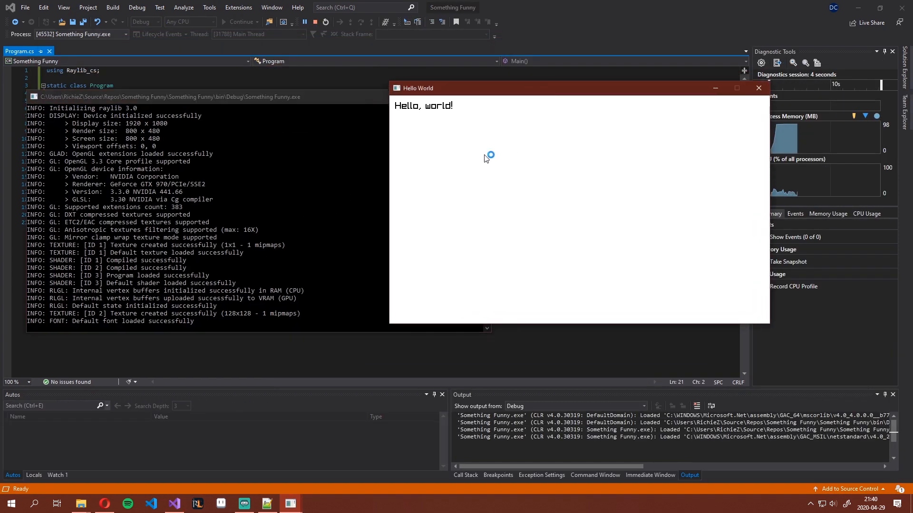
mouse_move(423, 118)
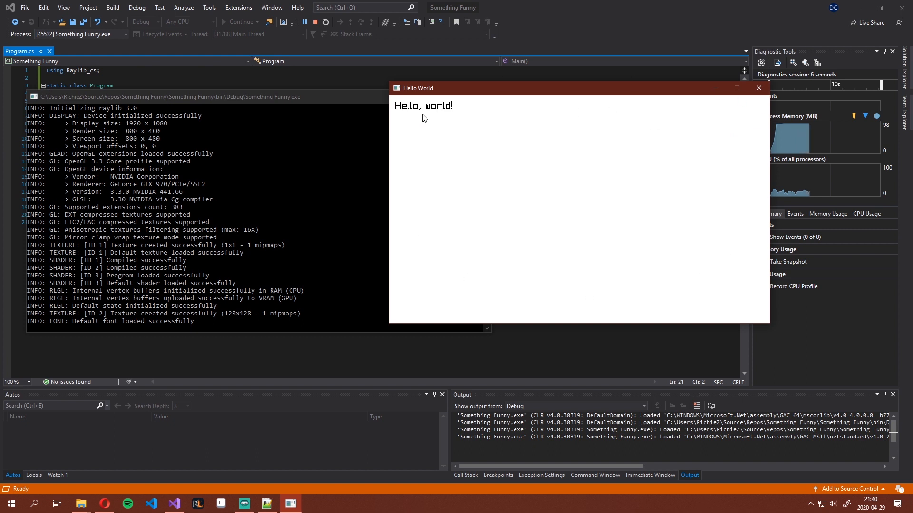
mouse_move(649, 211)
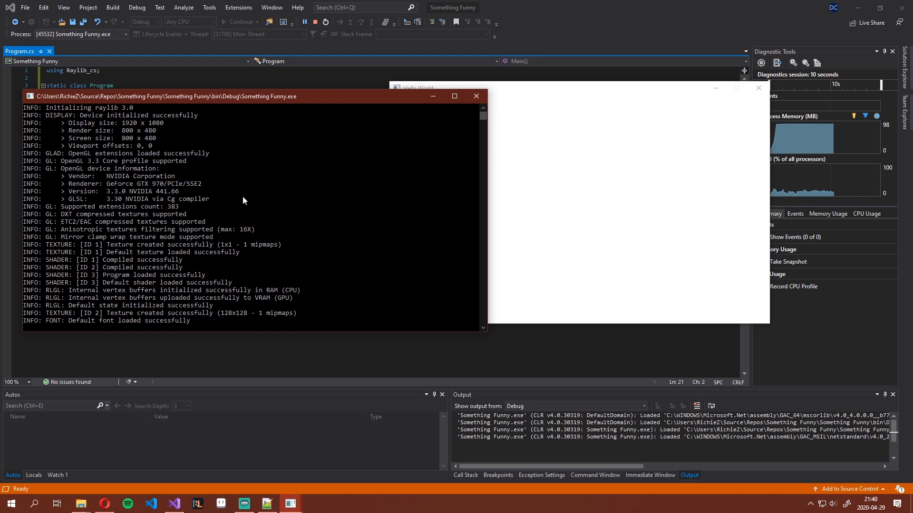
mouse_move(188, 175)
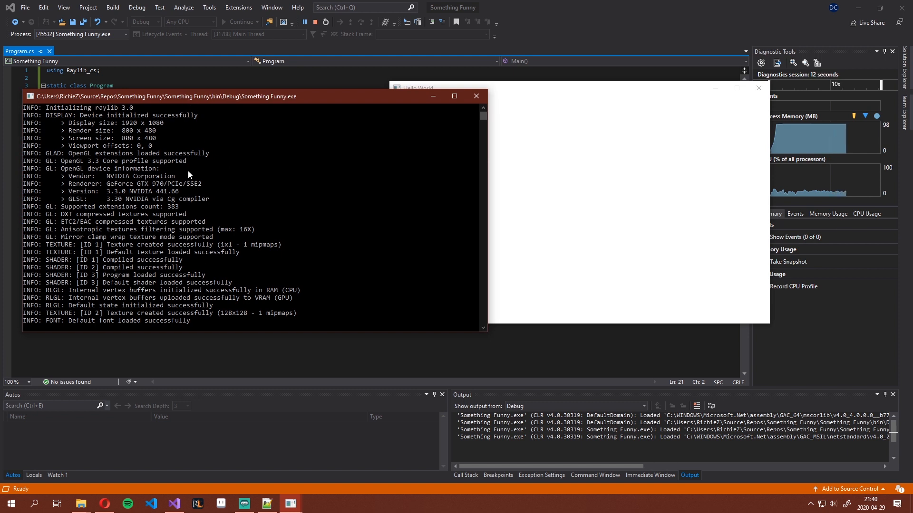
mouse_move(104, 122)
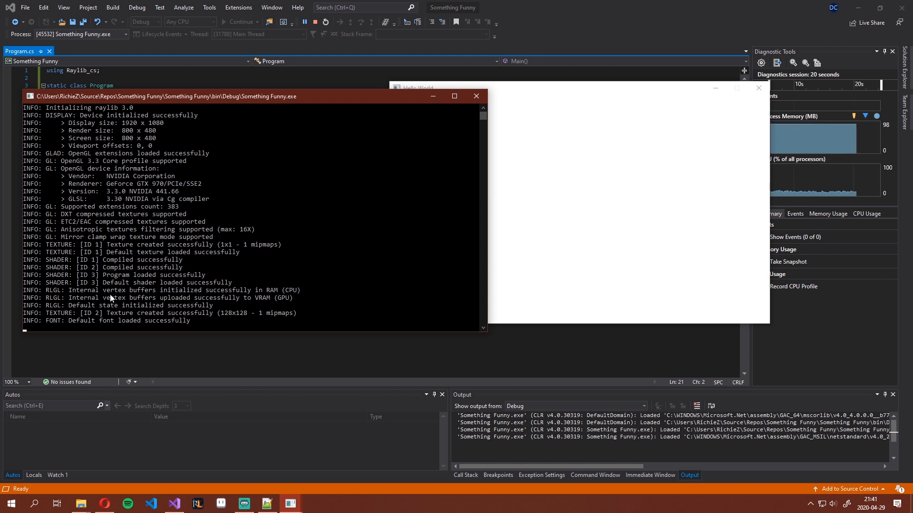
mouse_move(227, 97)
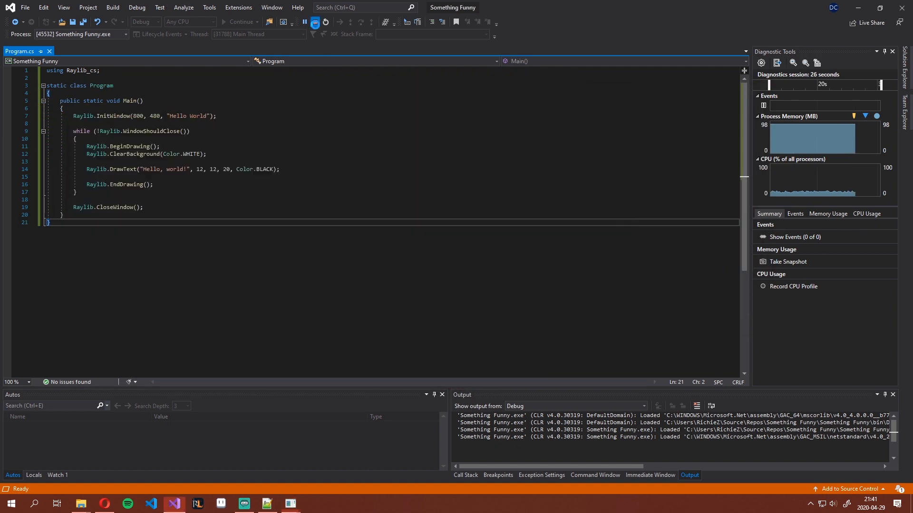
- Change the output type to Windows Application, close properties, and run the project again
right_click(753, 81)
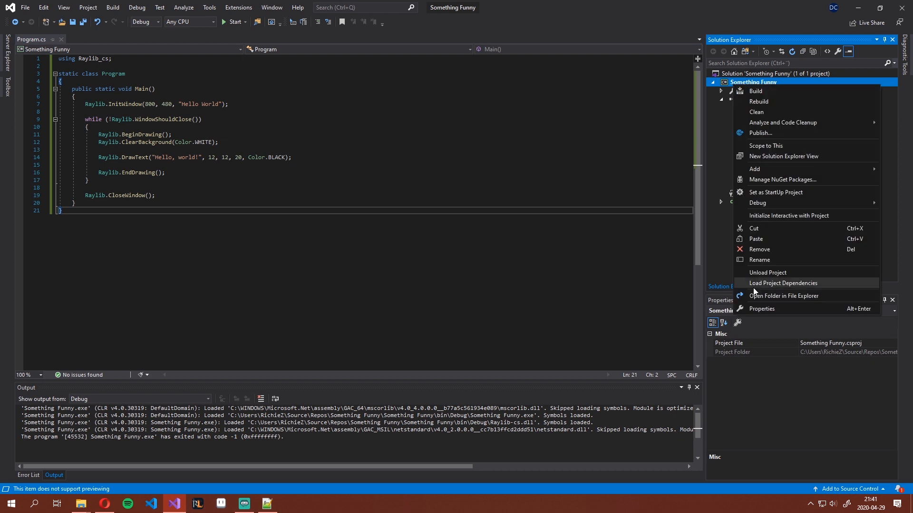
click(761, 308)
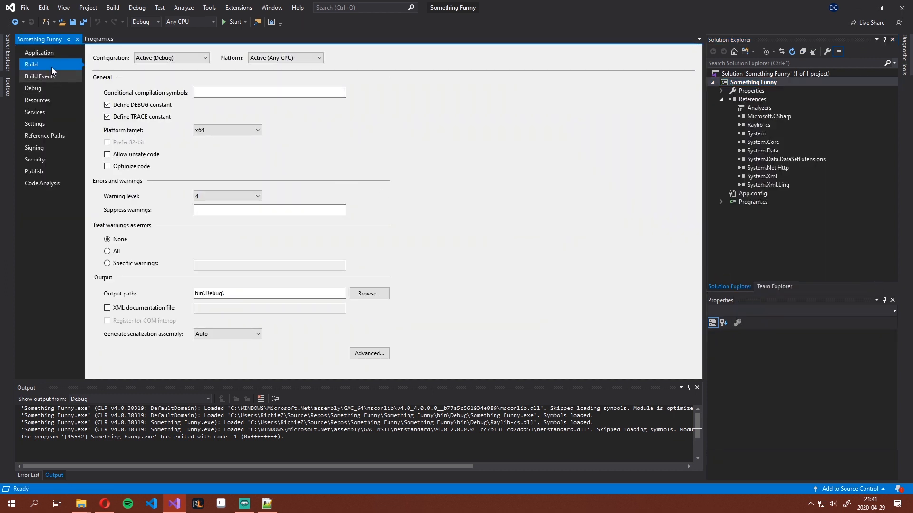
click(39, 53)
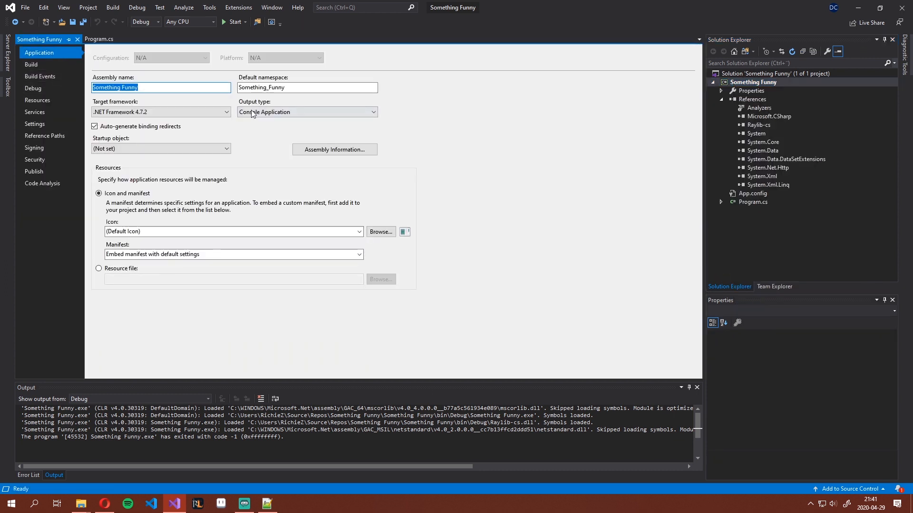
click(307, 112)
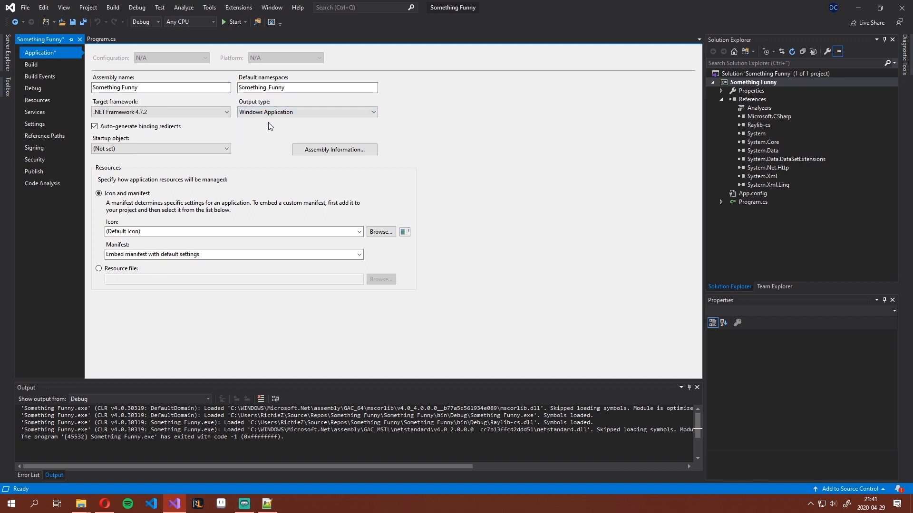
click(101, 39)
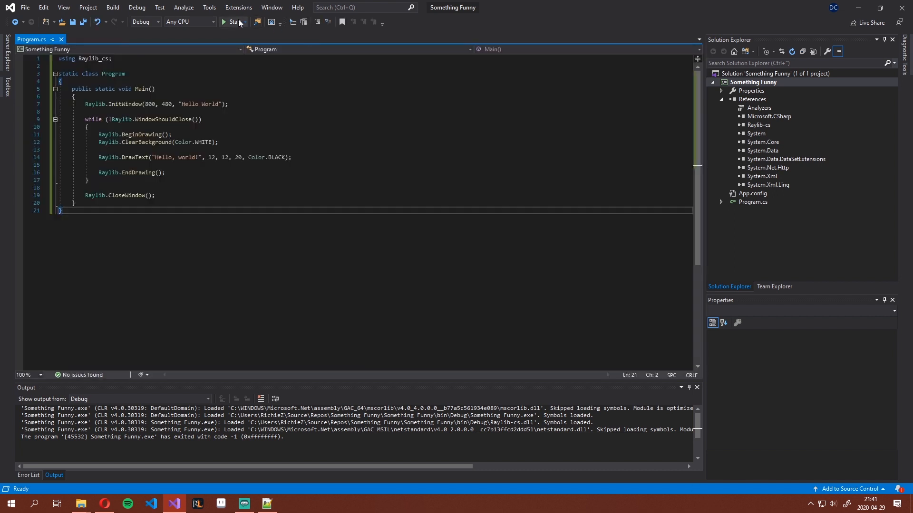
click(231, 22)
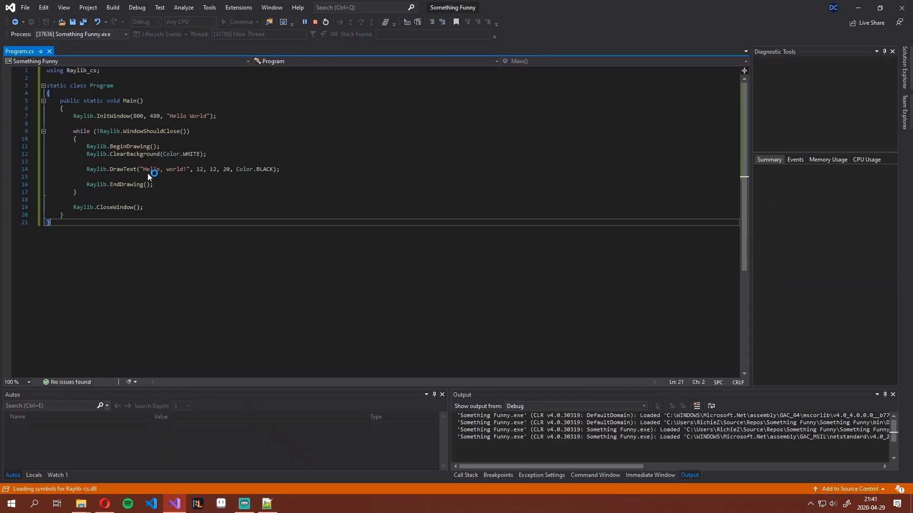
click(315, 21)
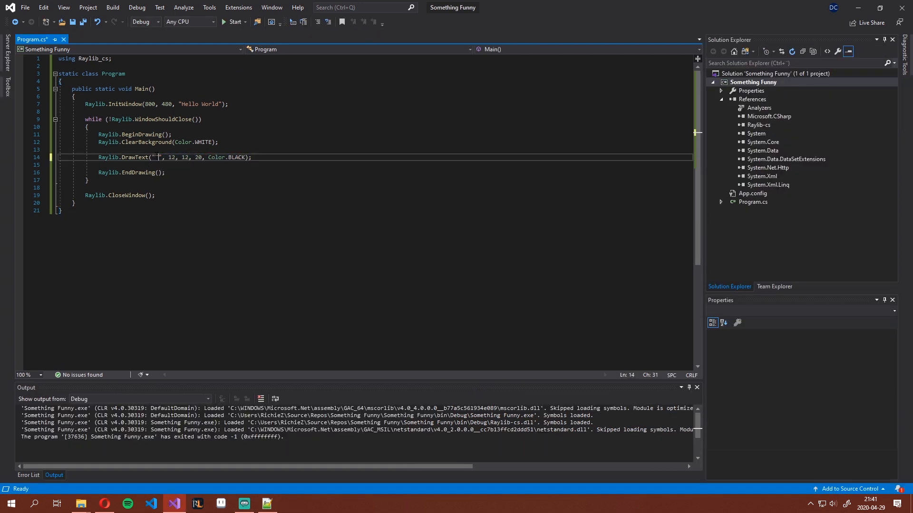
- Change the DrawText message to 'Thanks for watching' and run the program
text(Thanks for watching!)
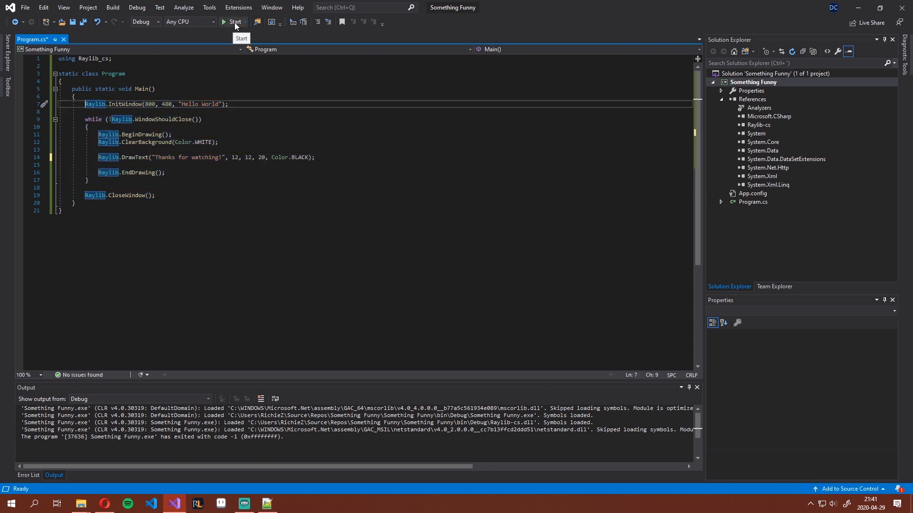
click(235, 22)
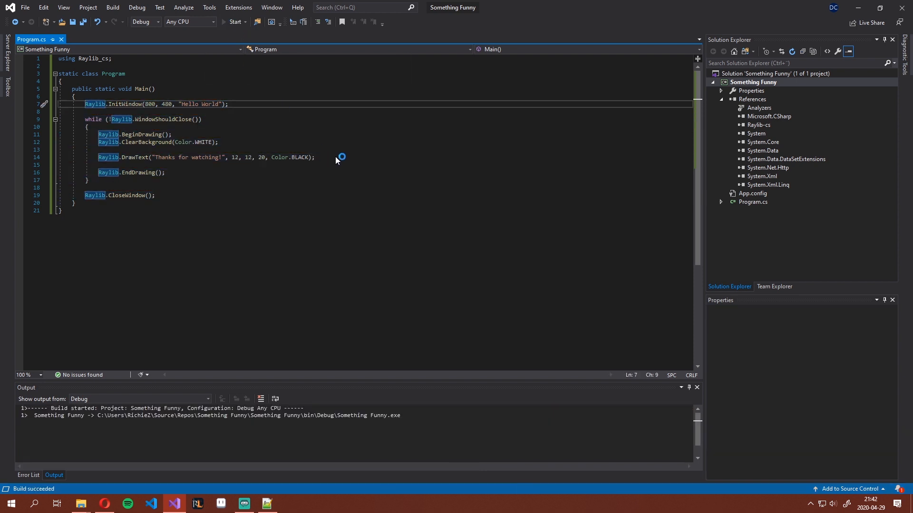
click(234, 21)
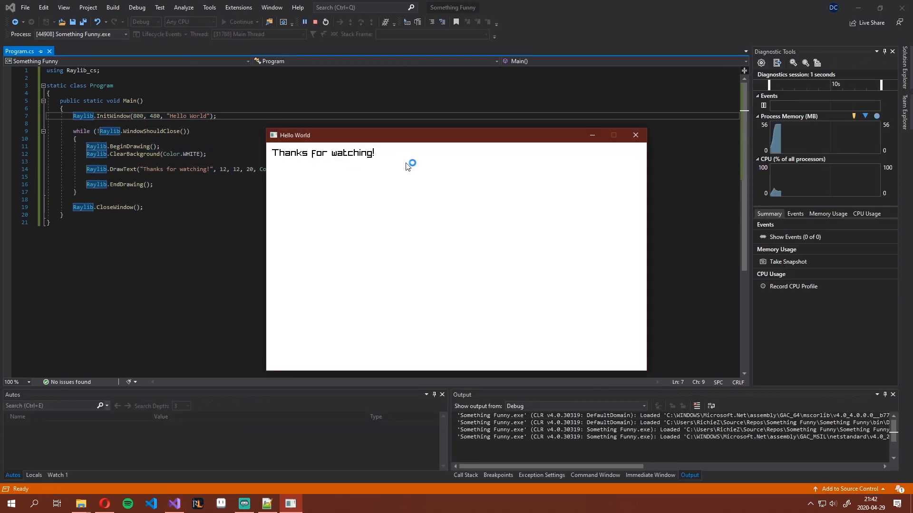